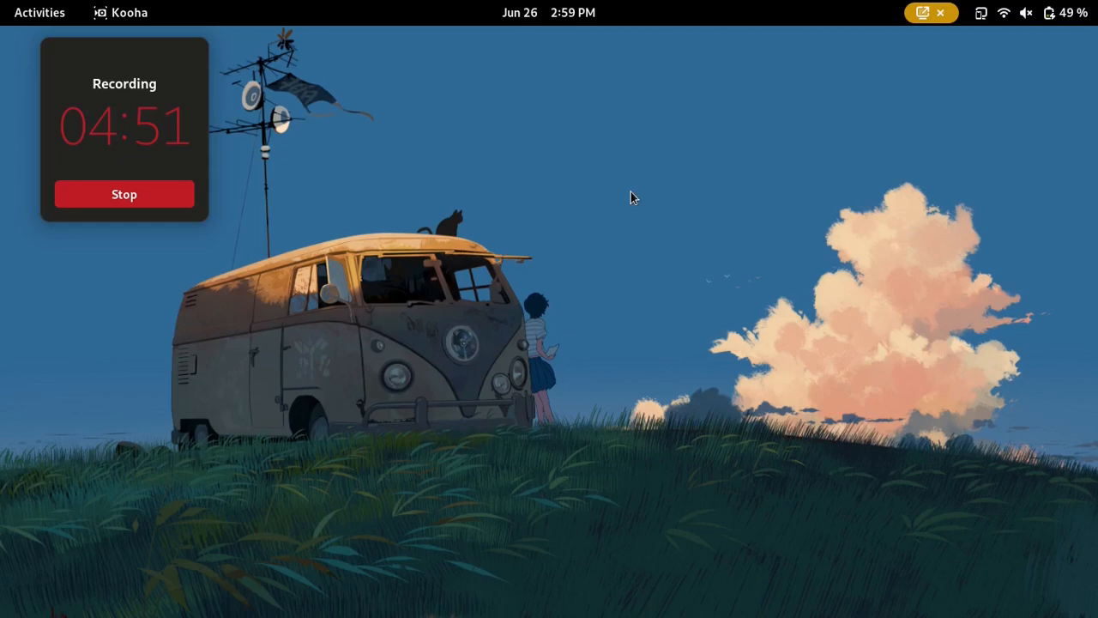
Open the Syncthing GTK window listing the five shared folders and the SM-M317F device.
left_click(39, 12)
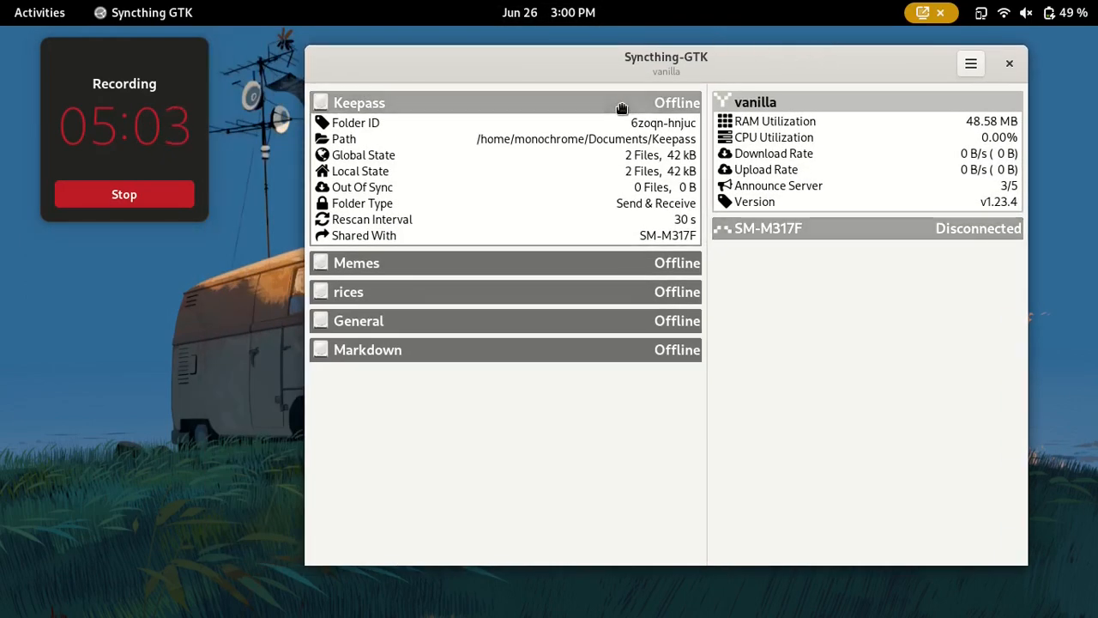
mouse_move(746, 223)
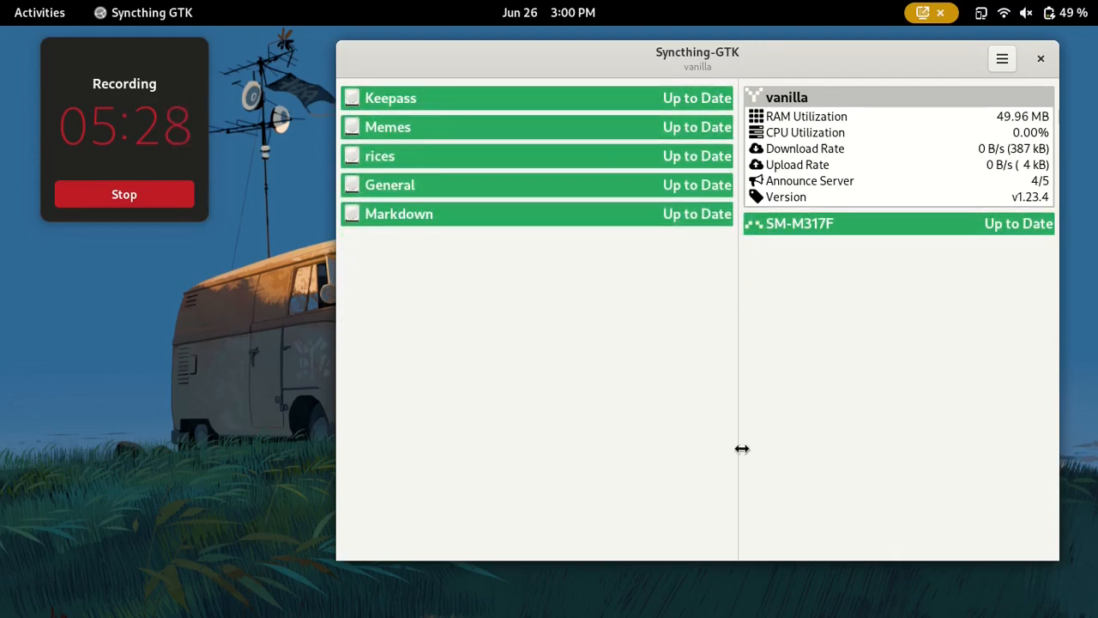
mouse_move(650, 401)
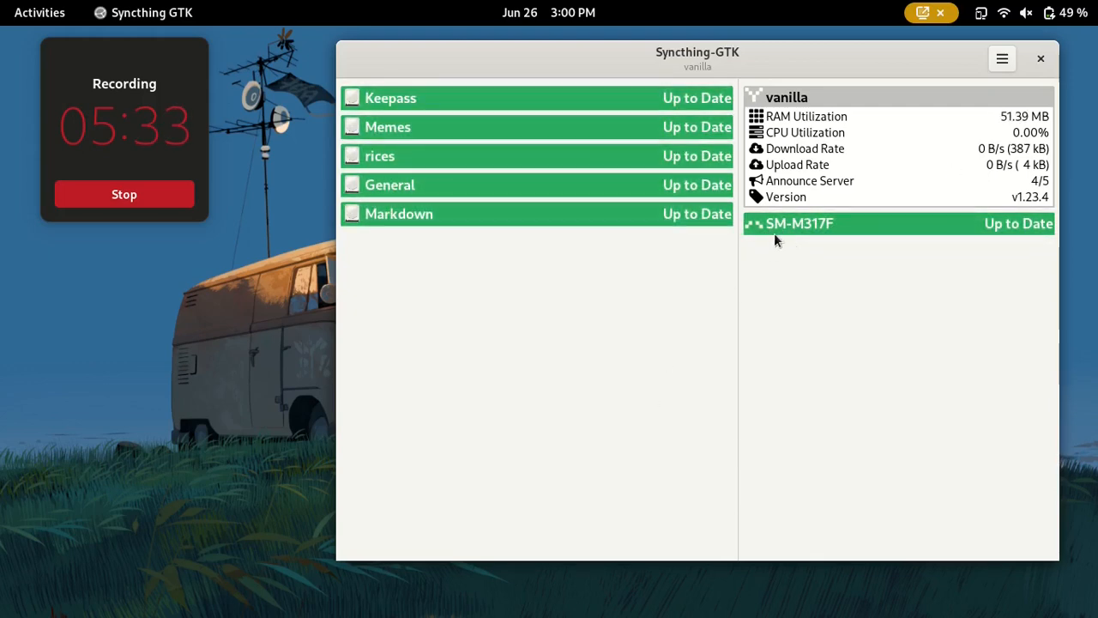
mouse_move(854, 243)
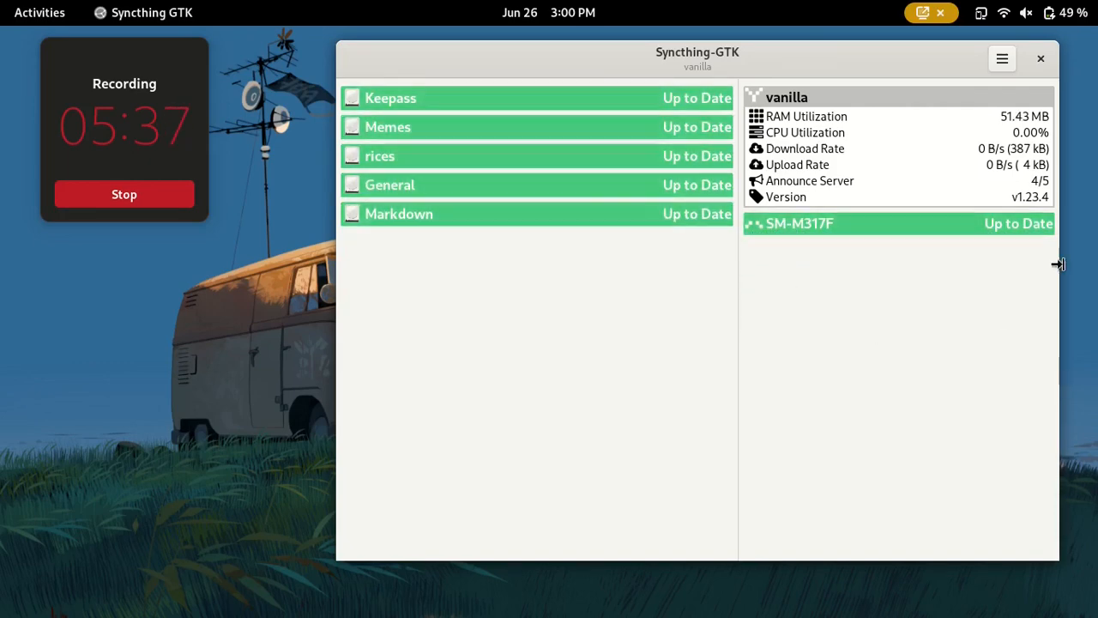
Look at GNOME Settings' Color page, then return to Syncthing GTK and reposition its window.
left_click(40, 12)
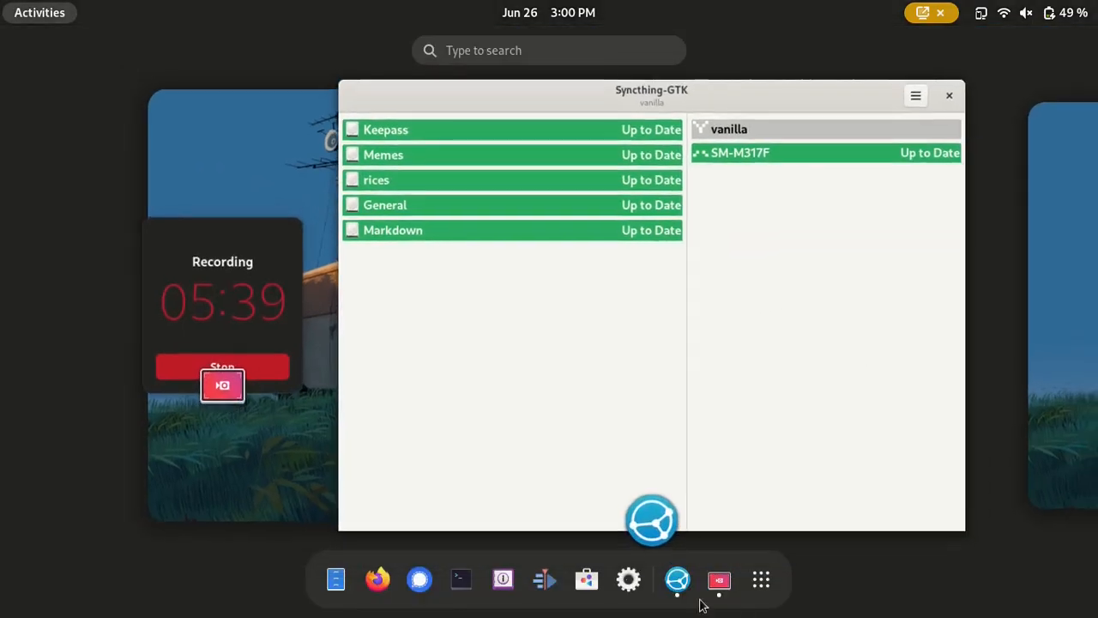
left_click(628, 579)
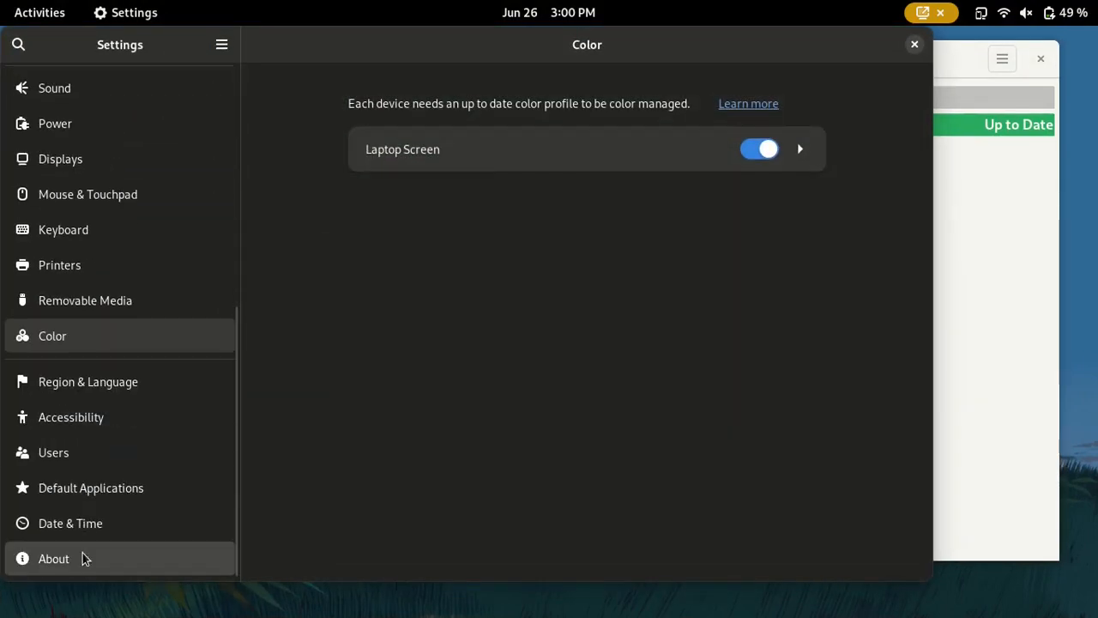
left_click(53, 559)
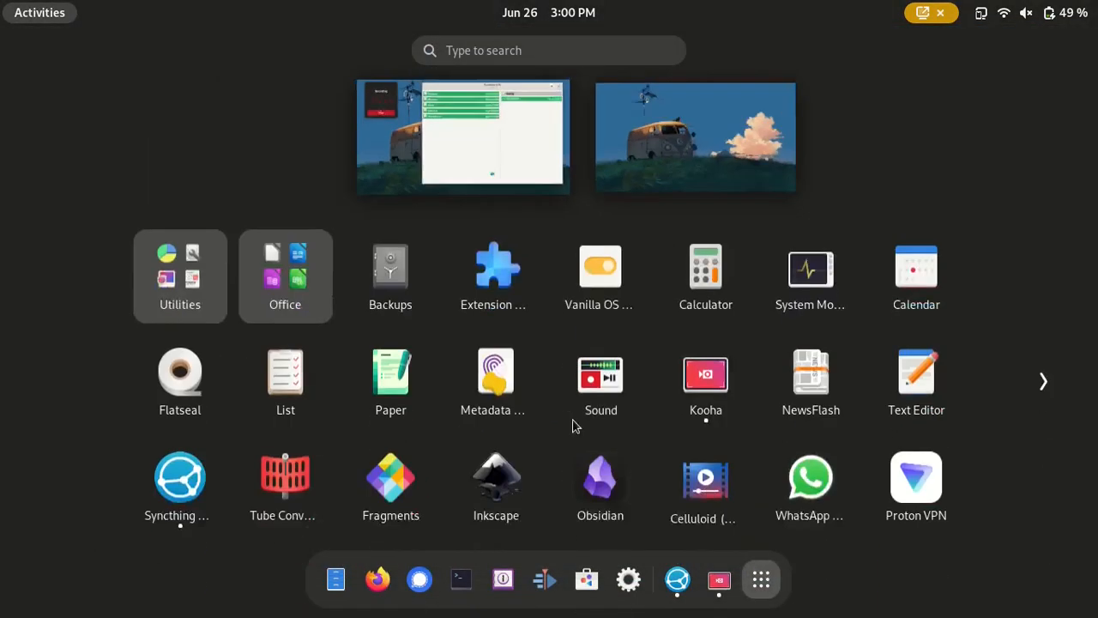
left_click(179, 476)
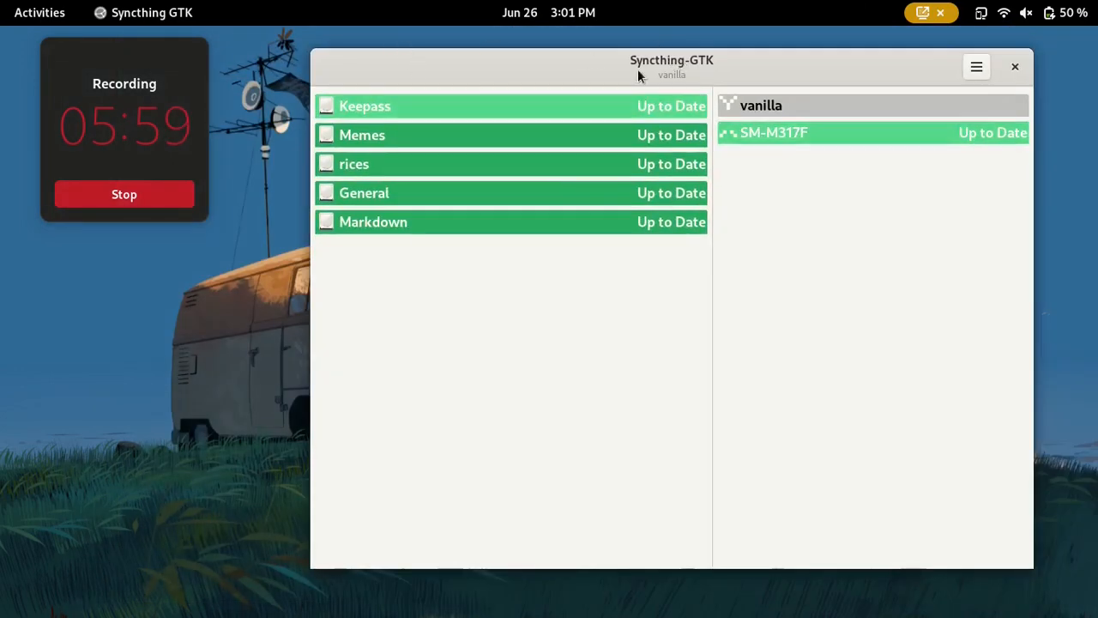
left_click_drag(672, 60, 735, 60)
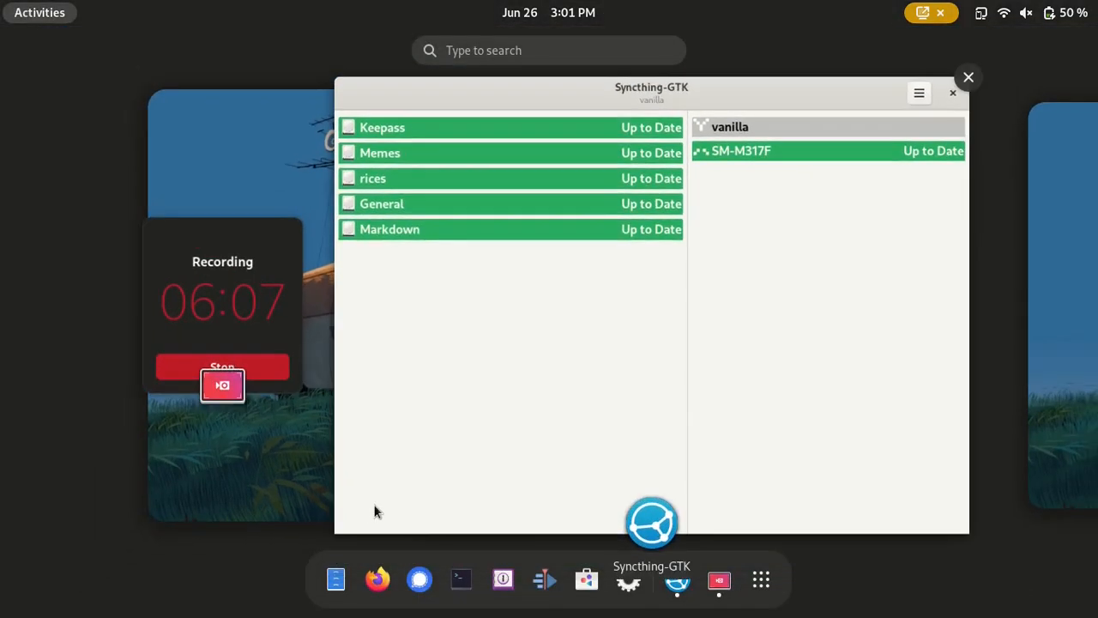
Open a Console terminal and type 'apt install' at the prompt.
left_click(460, 579)
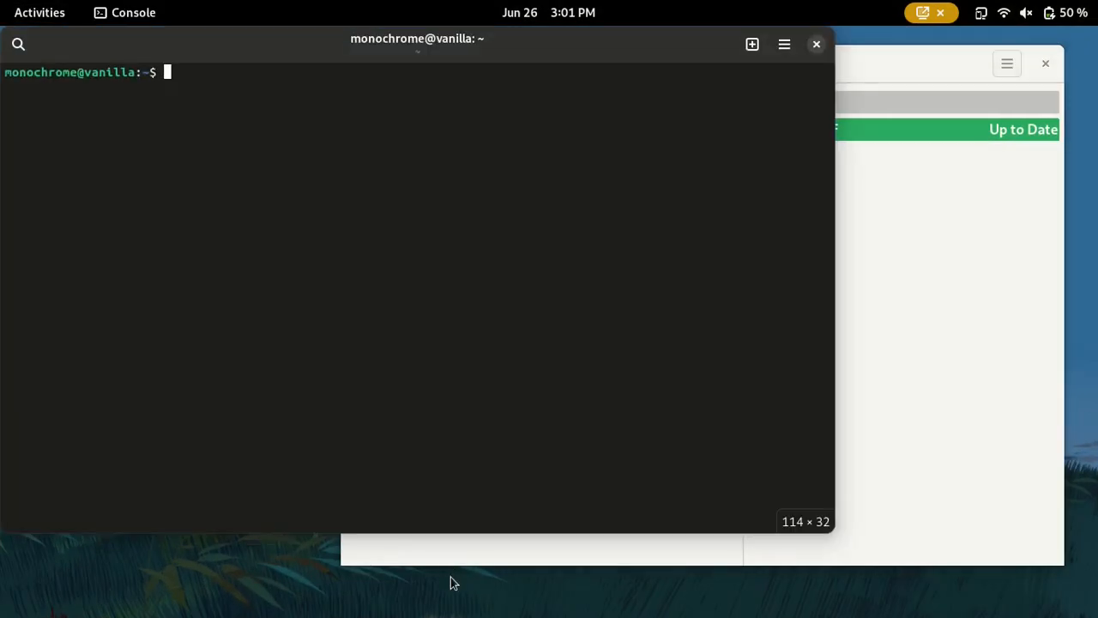
type("a")
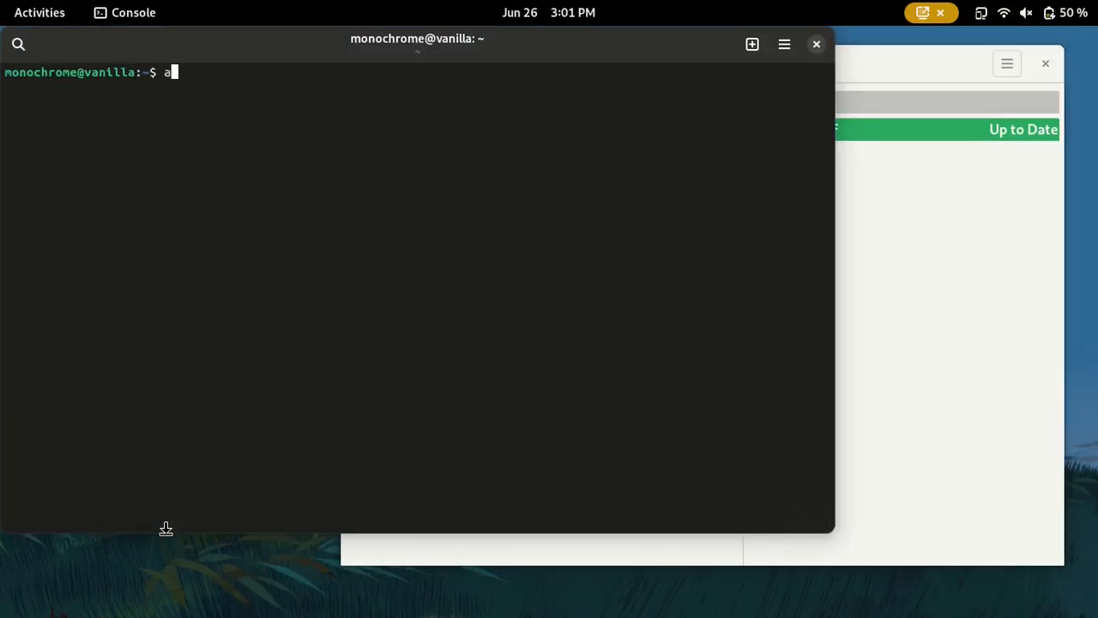
type("pt")
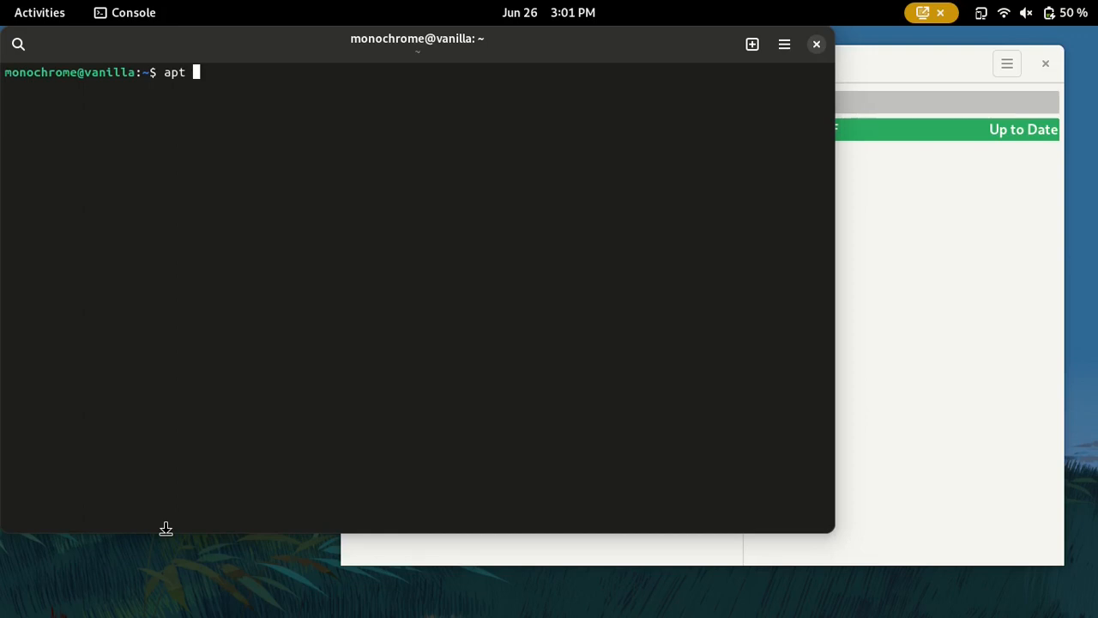
type("inr")
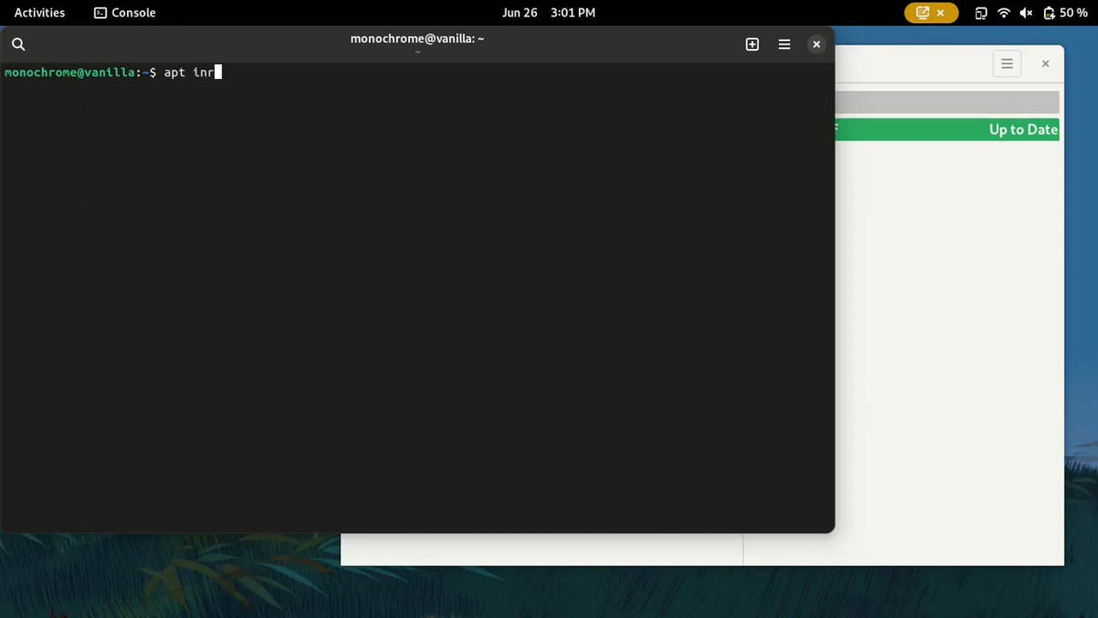
type("stal")
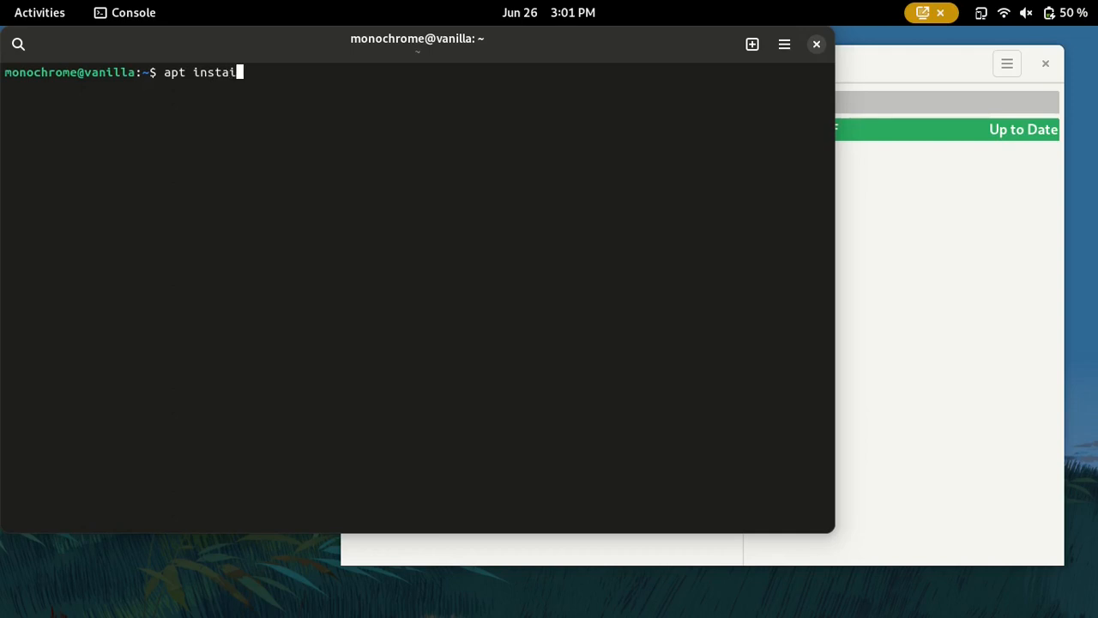
type("l")
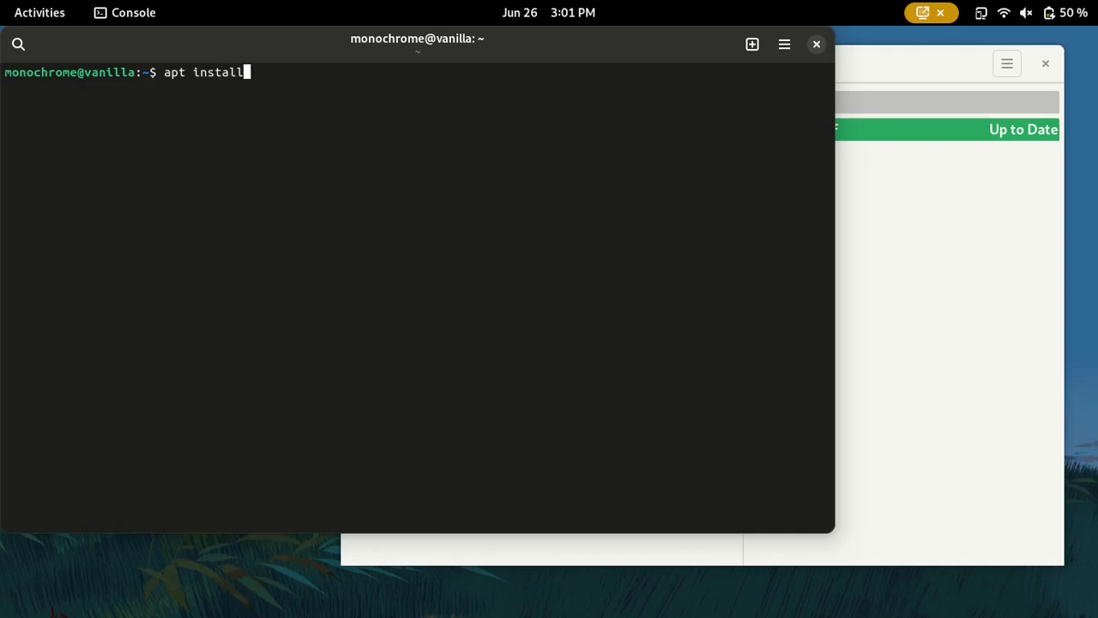
type("\" \"")
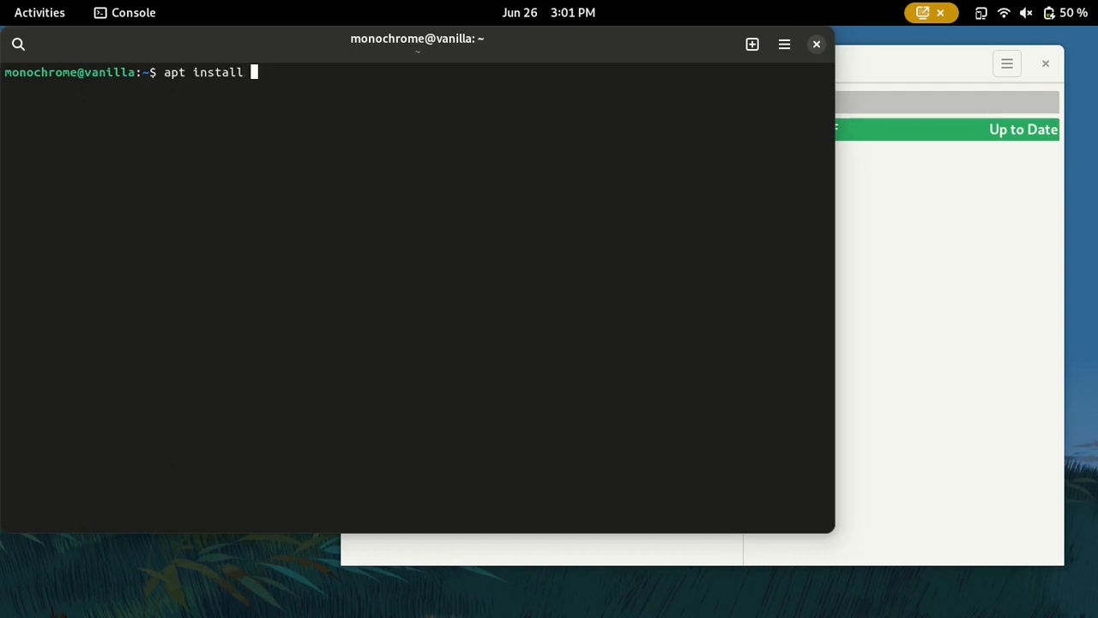
mouse_move(141, 500)
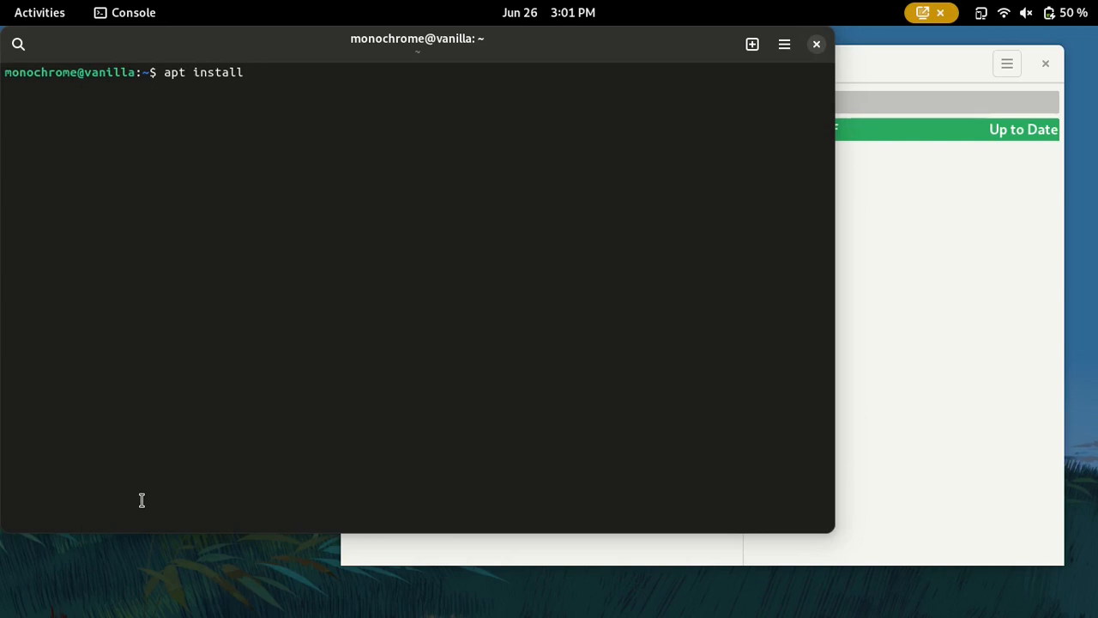
Add the package name 'syncthing', correcting the misspelling.
type("sycnt")
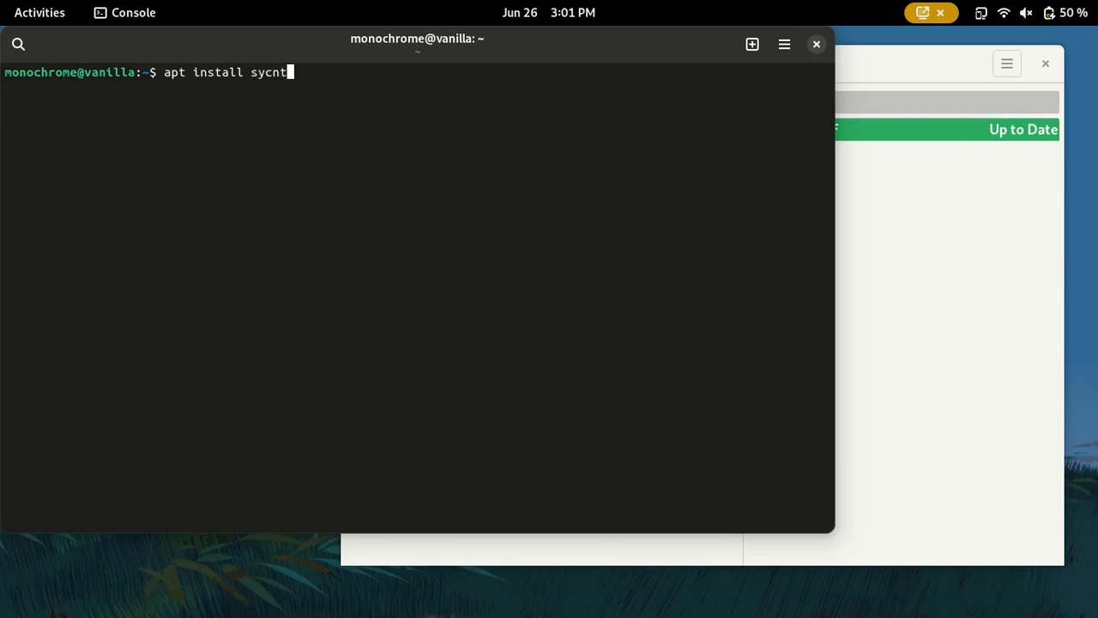
key("BackSpace")
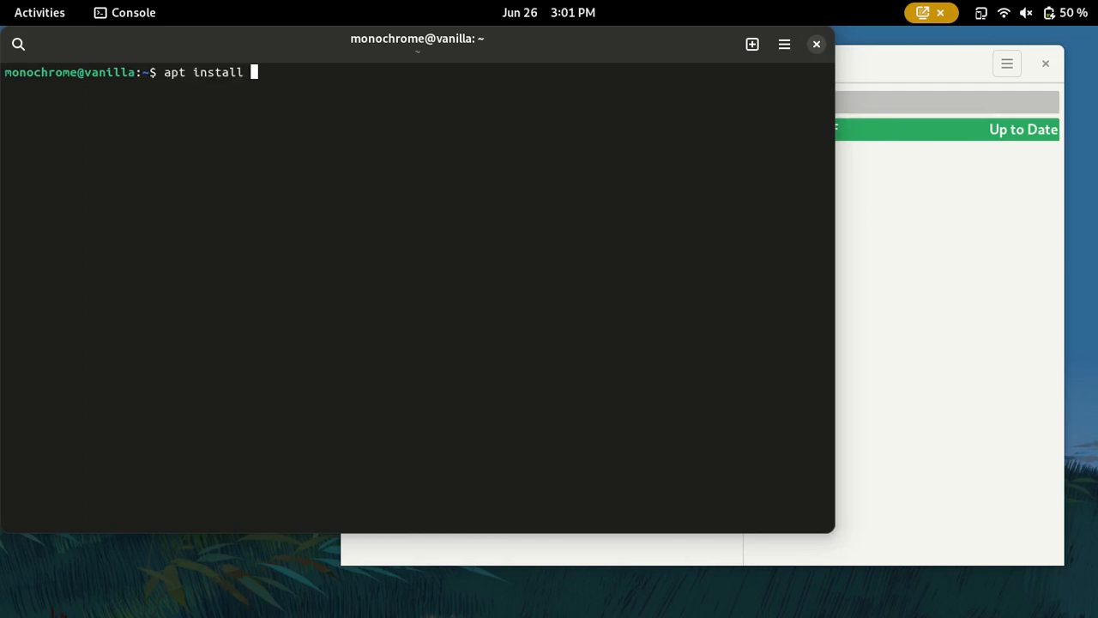
type("syn")
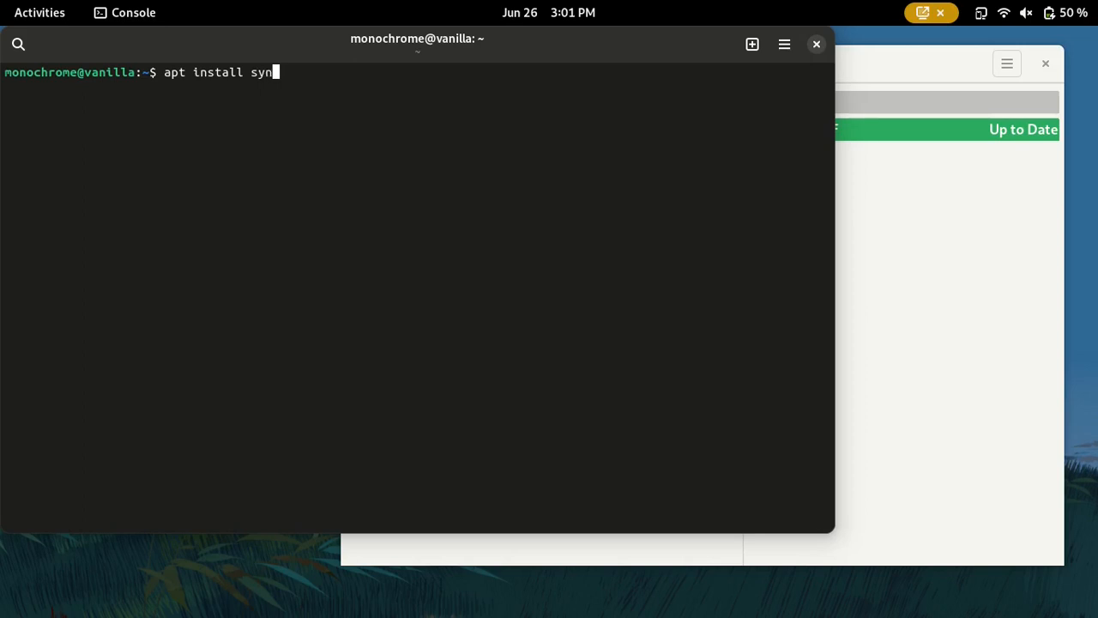
type("cthing")
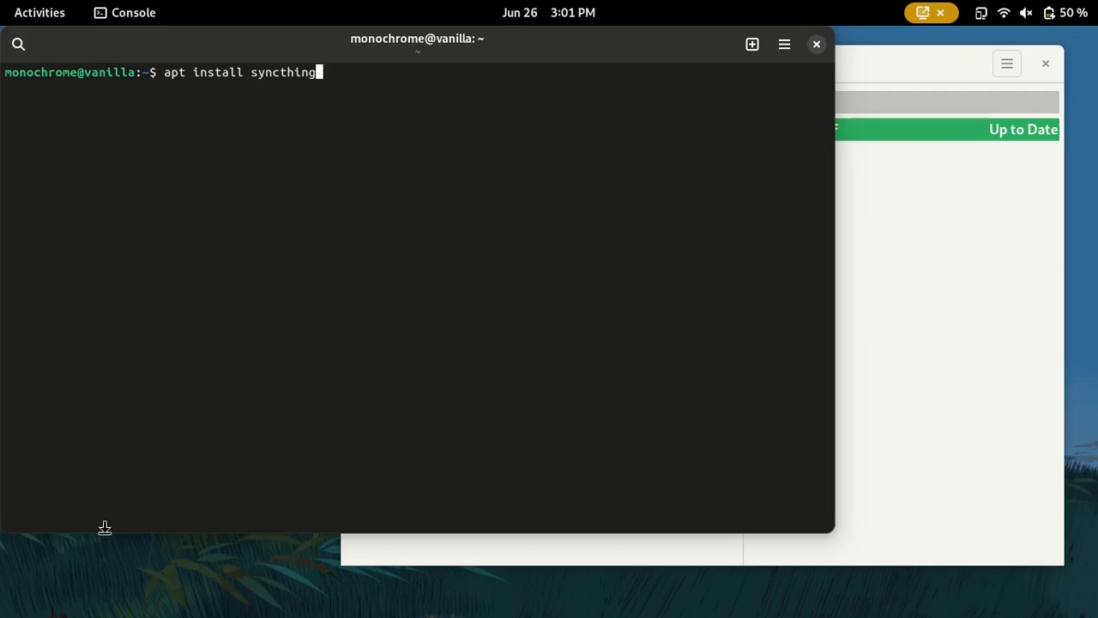
left_click(39, 12)
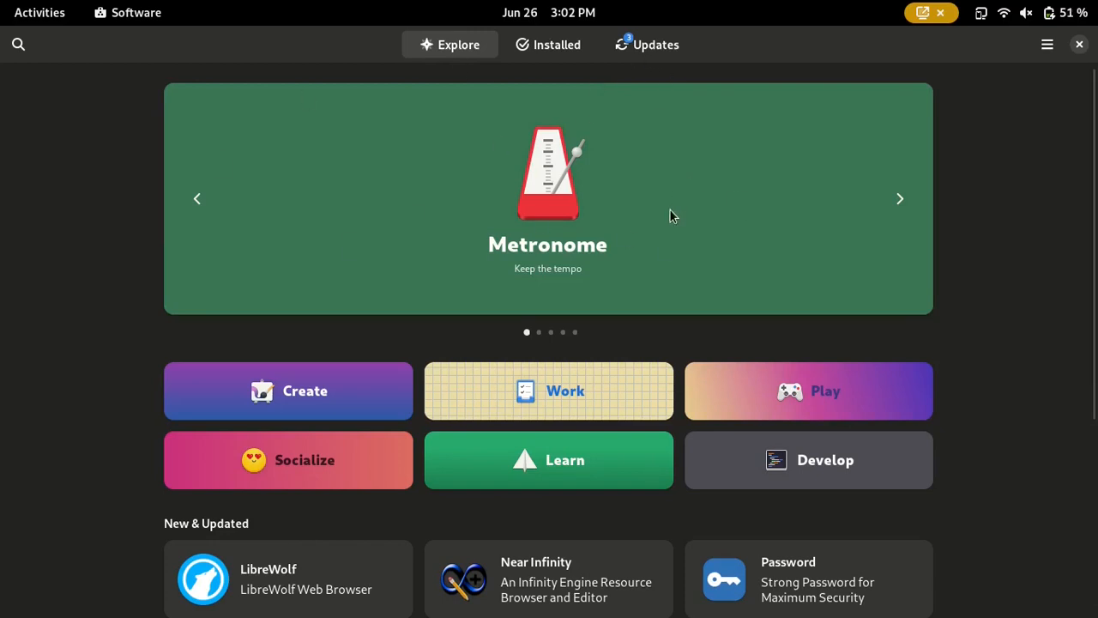
mouse_move(597, 224)
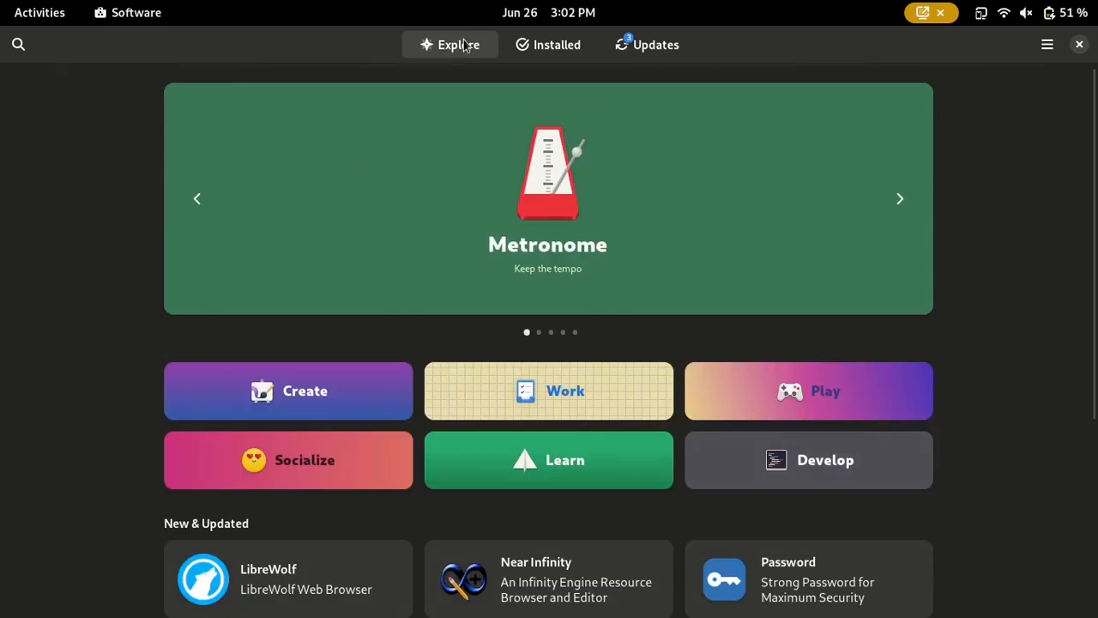
mouse_move(17, 45)
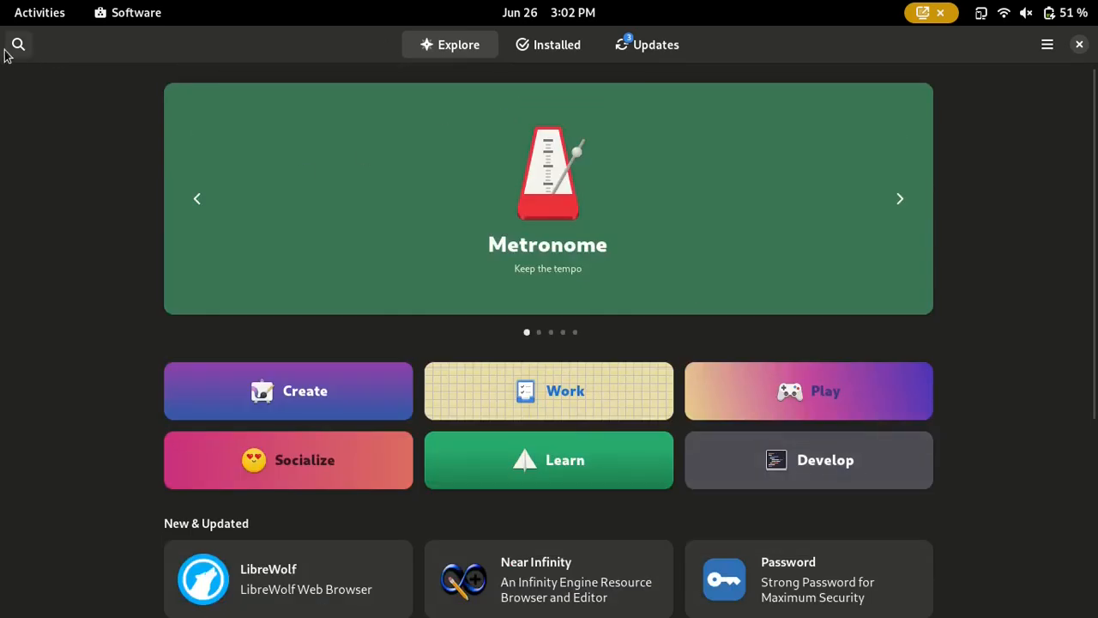
Search GNOME Software for 'su' and view the SyncThingy and Syncthing GTK pages.
left_click(18, 45)
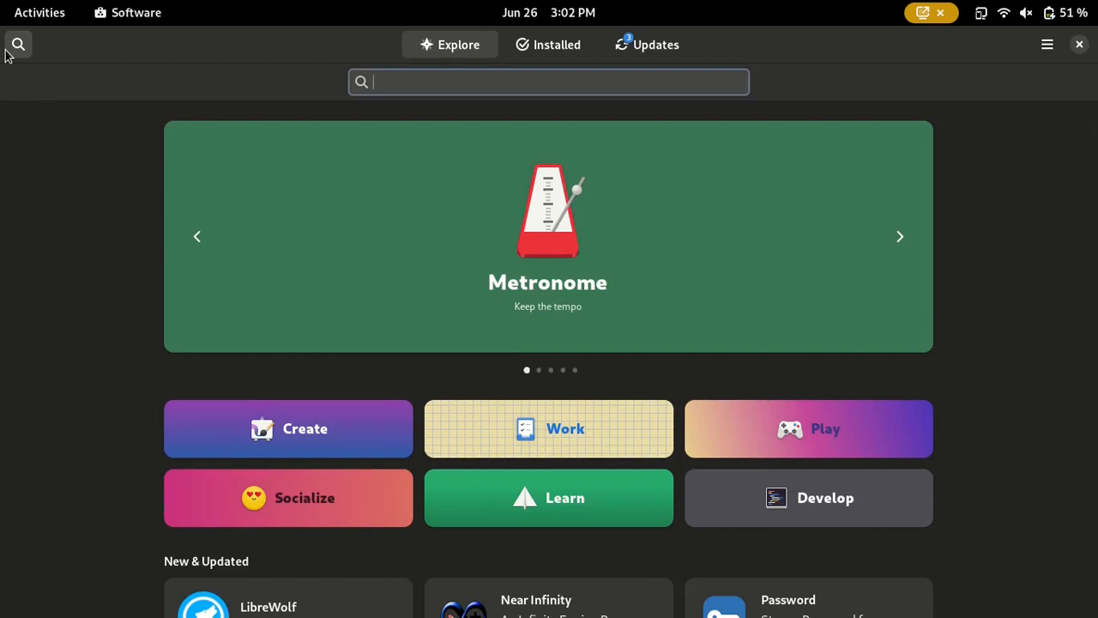
type("su")
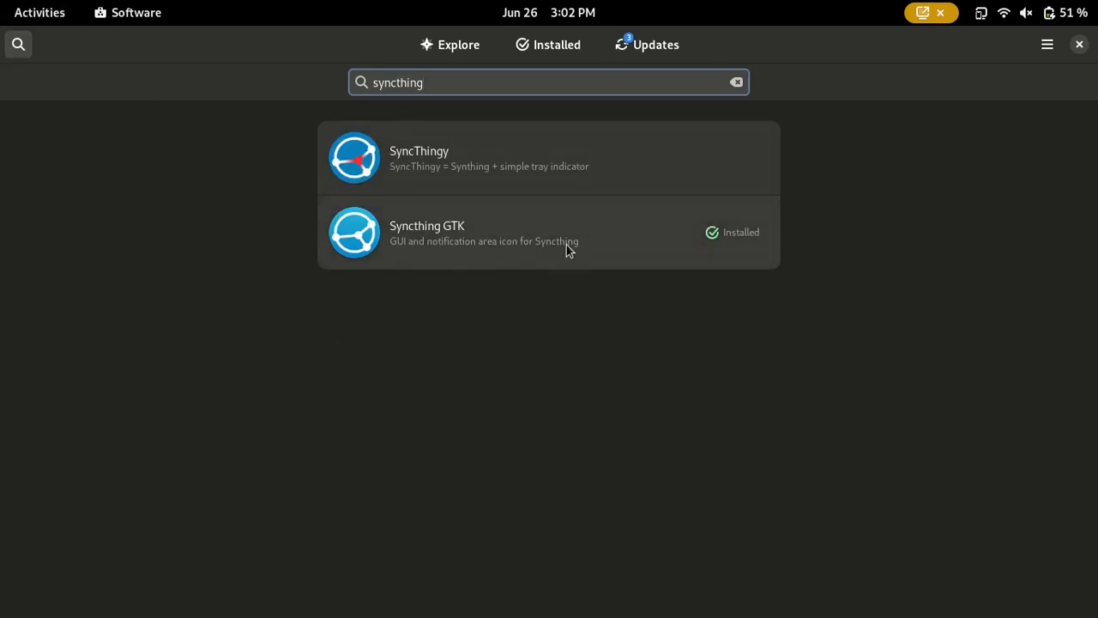
left_click(420, 158)
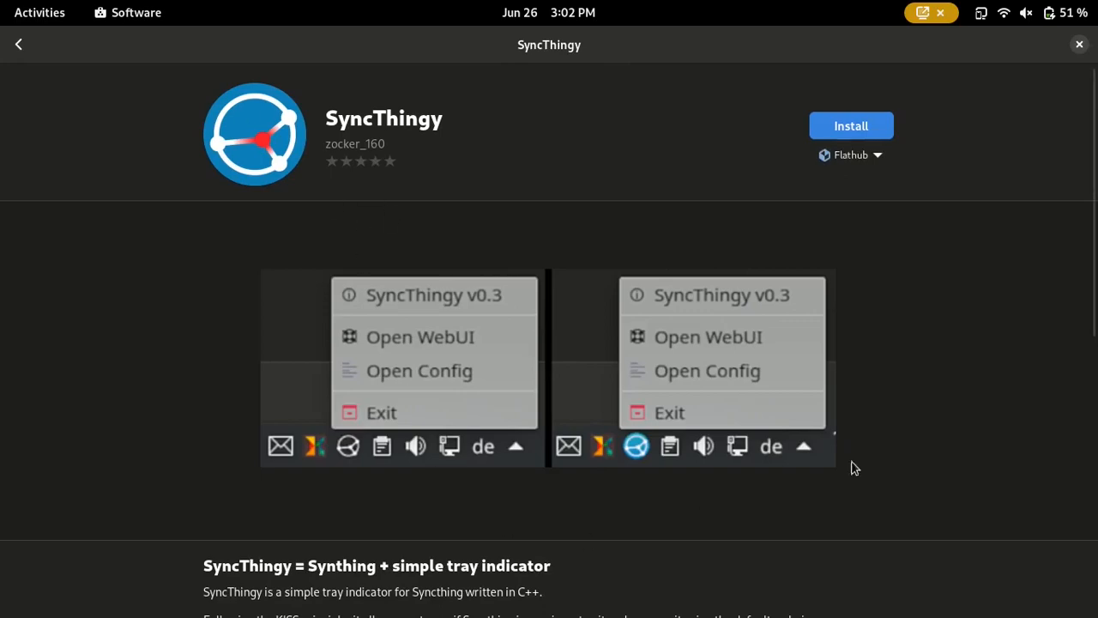
mouse_move(357, 362)
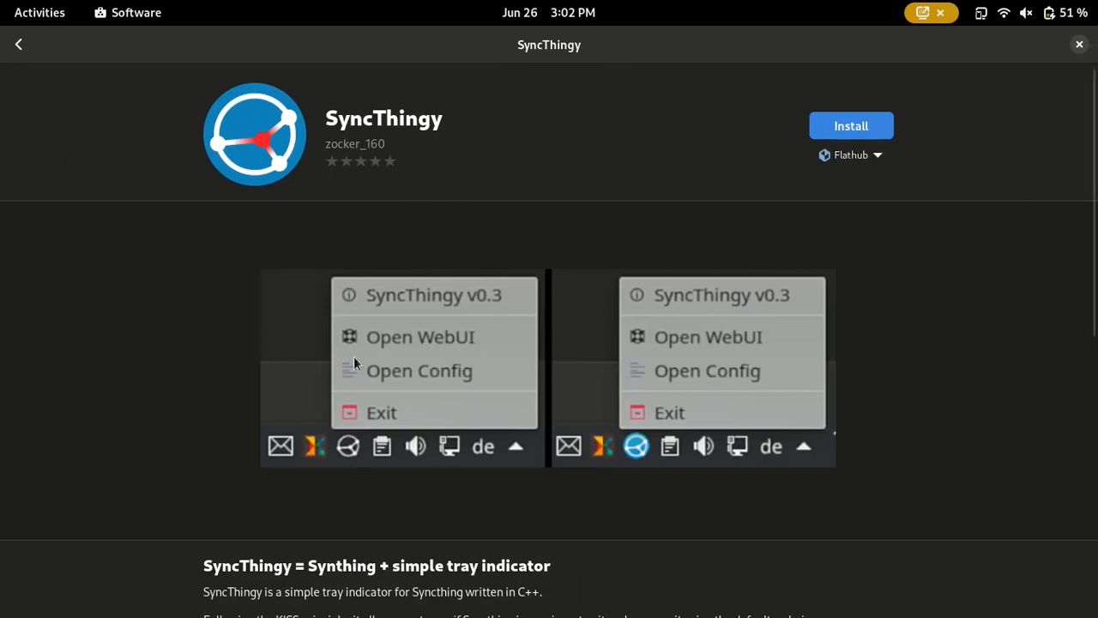
left_click(420, 336)
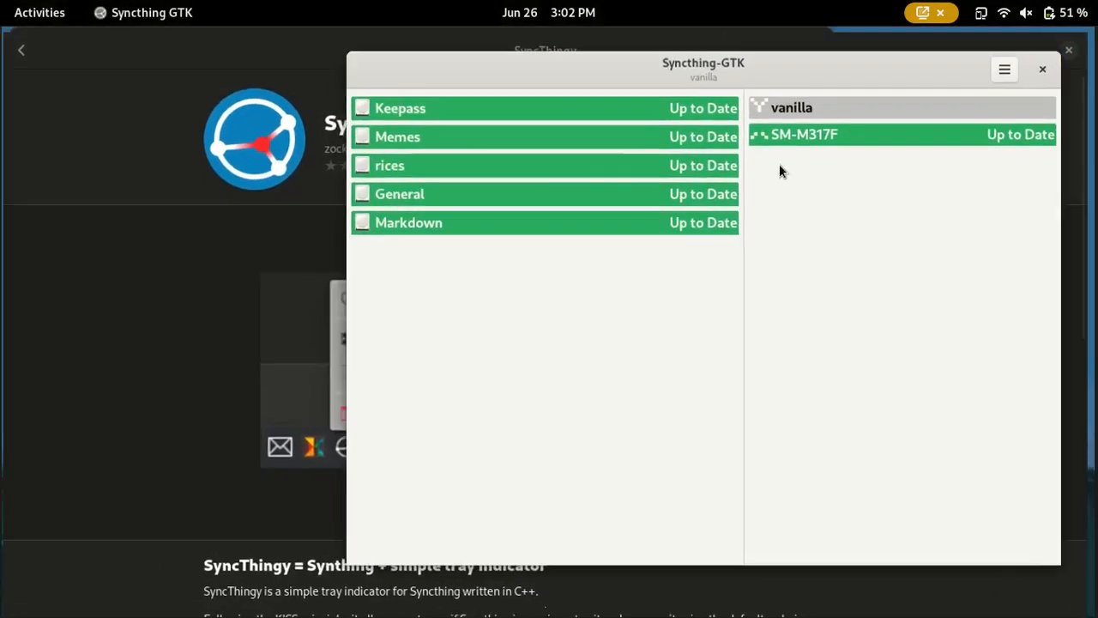
left_click(1043, 69)
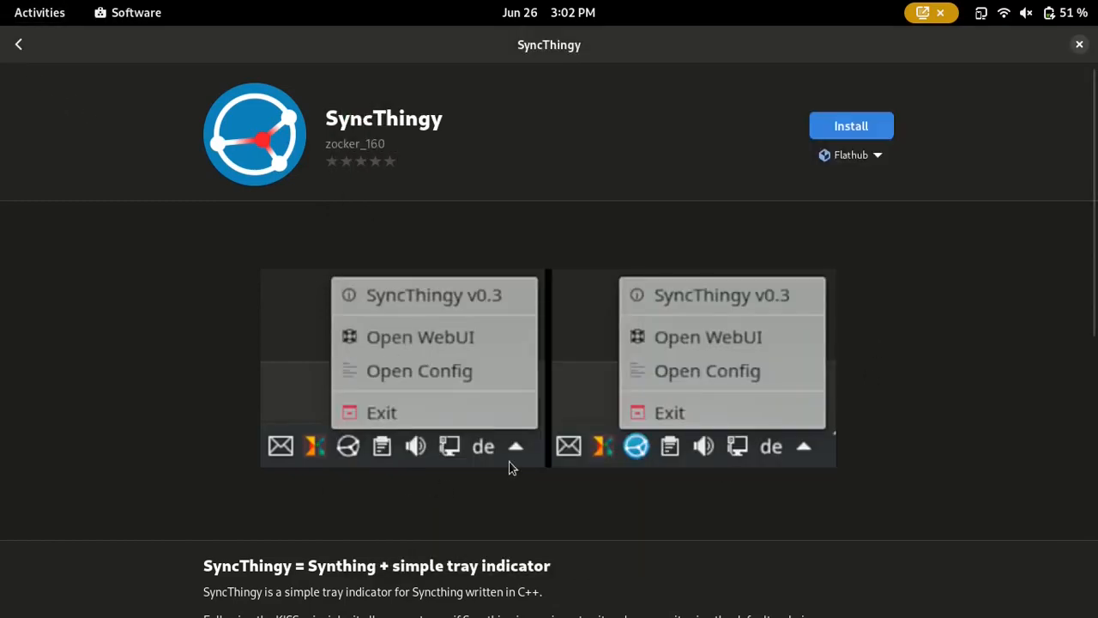
mouse_move(639, 331)
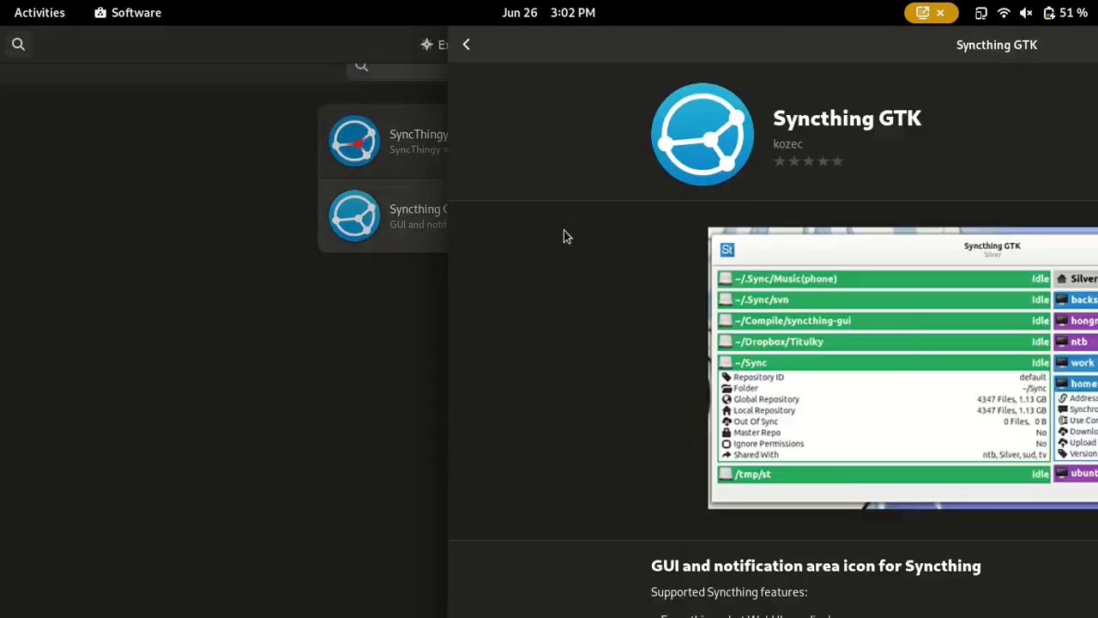
left_click(39, 12)
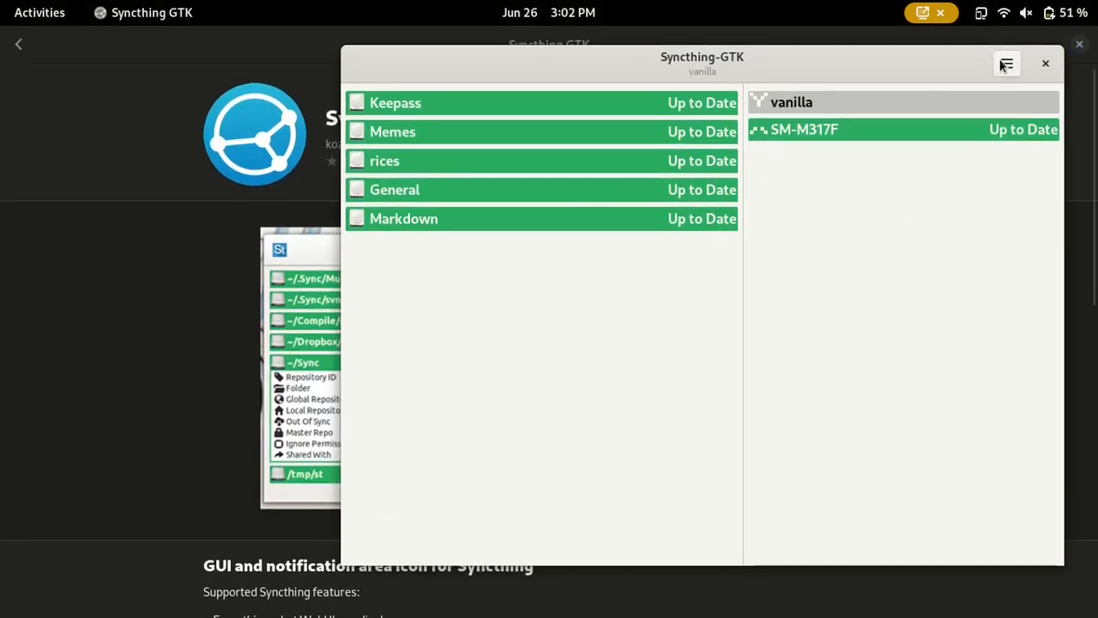
Open and dismiss Syncthing-GTK's hamburger menu, then close the GNOME Software page.
left_click(1007, 64)
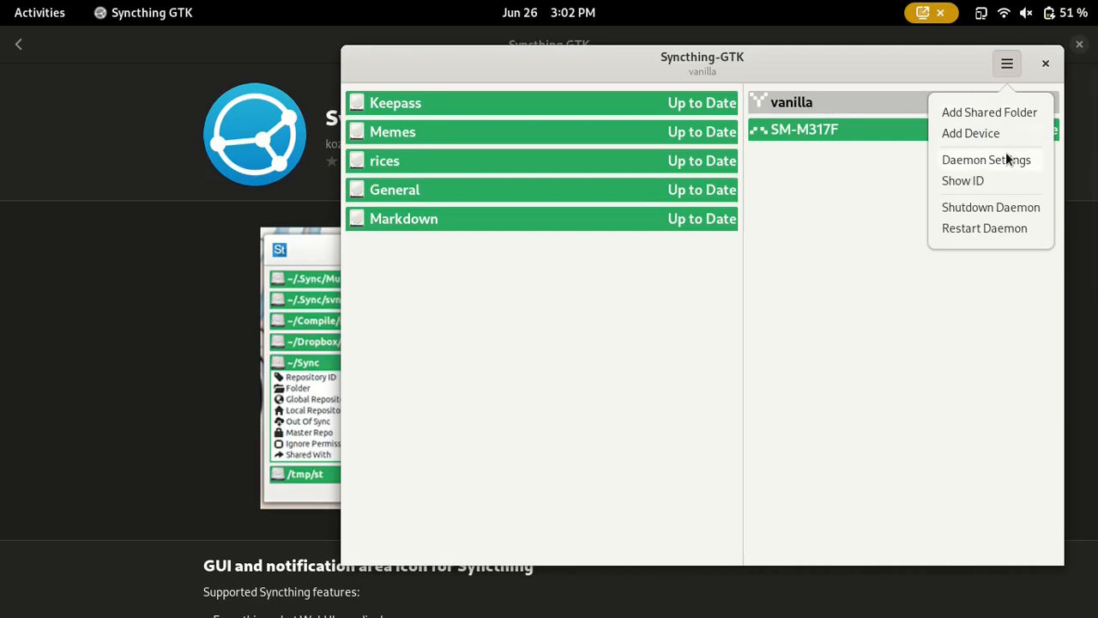
left_click(858, 240)
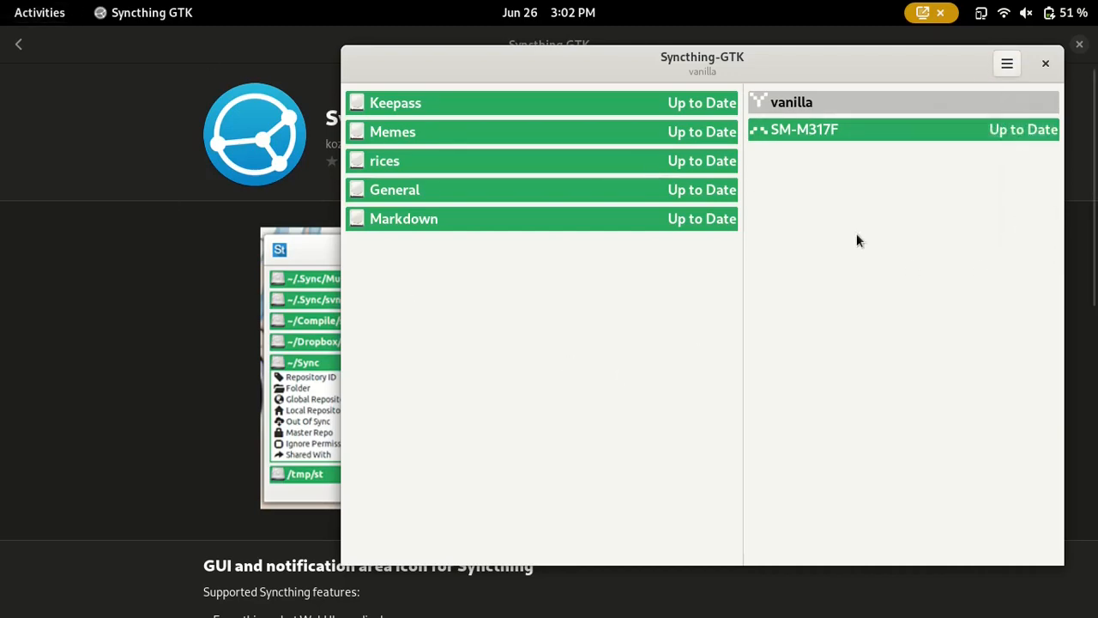
left_click(1038, 13)
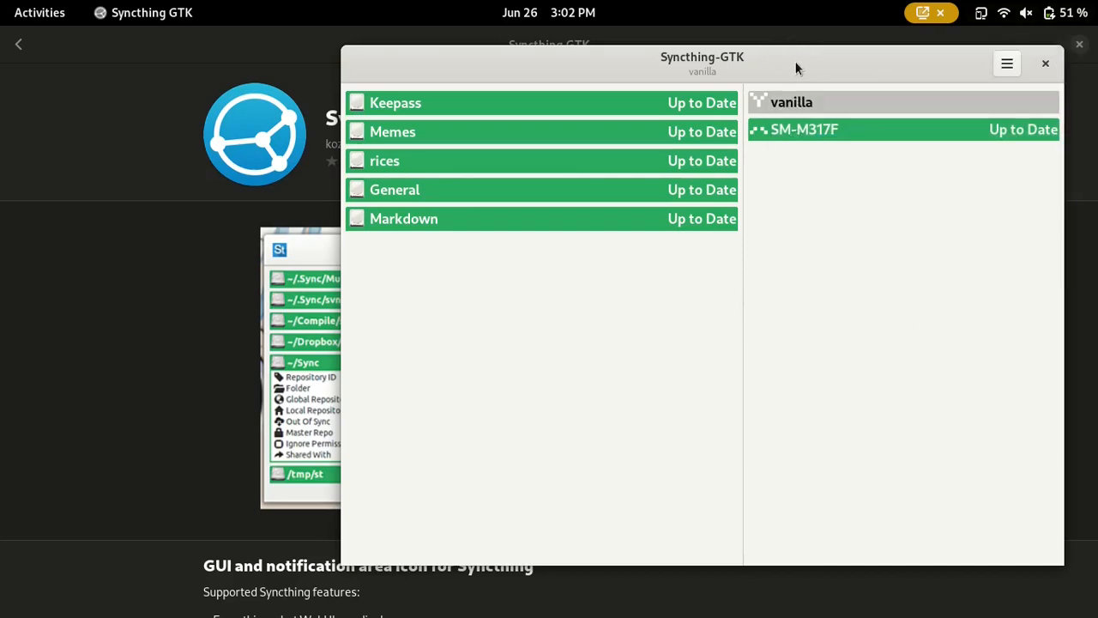
left_click(1046, 64)
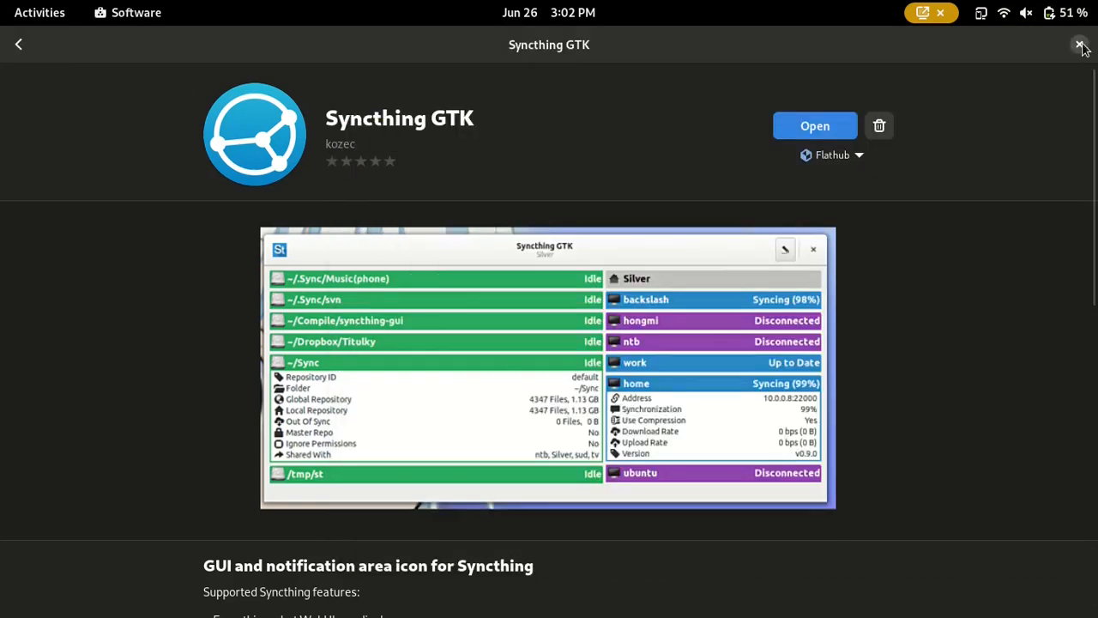
left_click(814, 125)
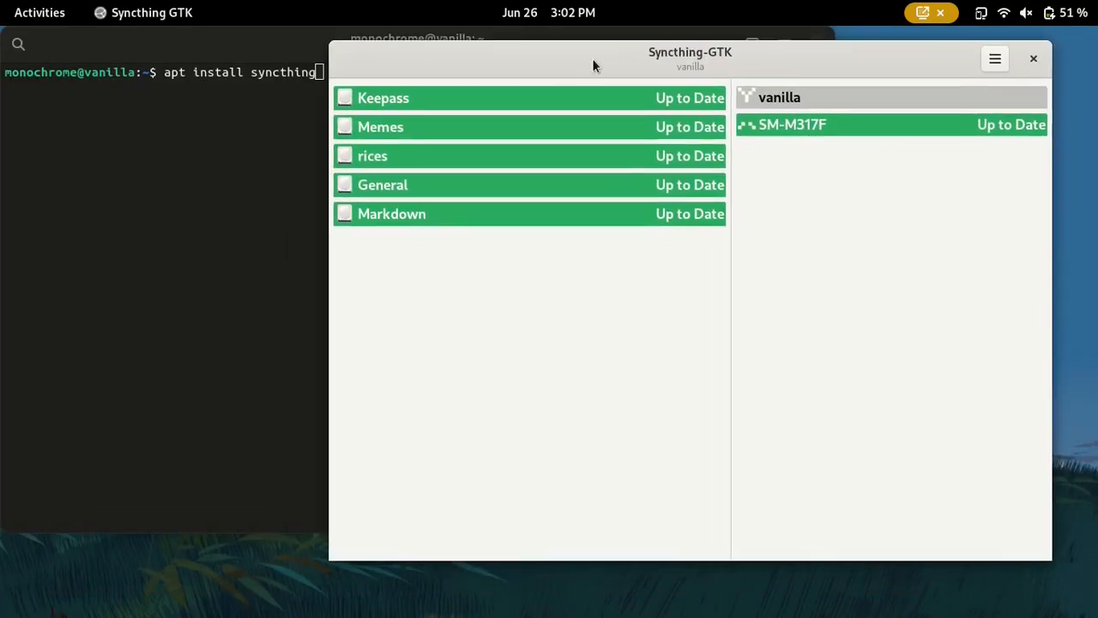
Move the Syncthing-GTK window and show its menu of daemon and sharing actions.
left_click_drag(690, 52, 659, 72)
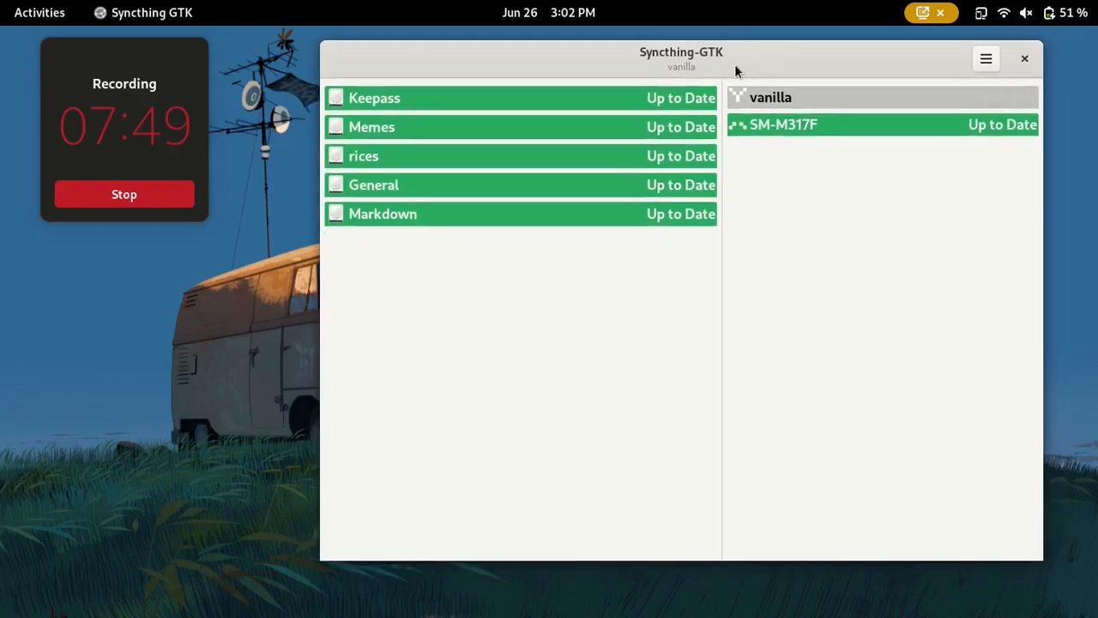
mouse_move(380, 71)
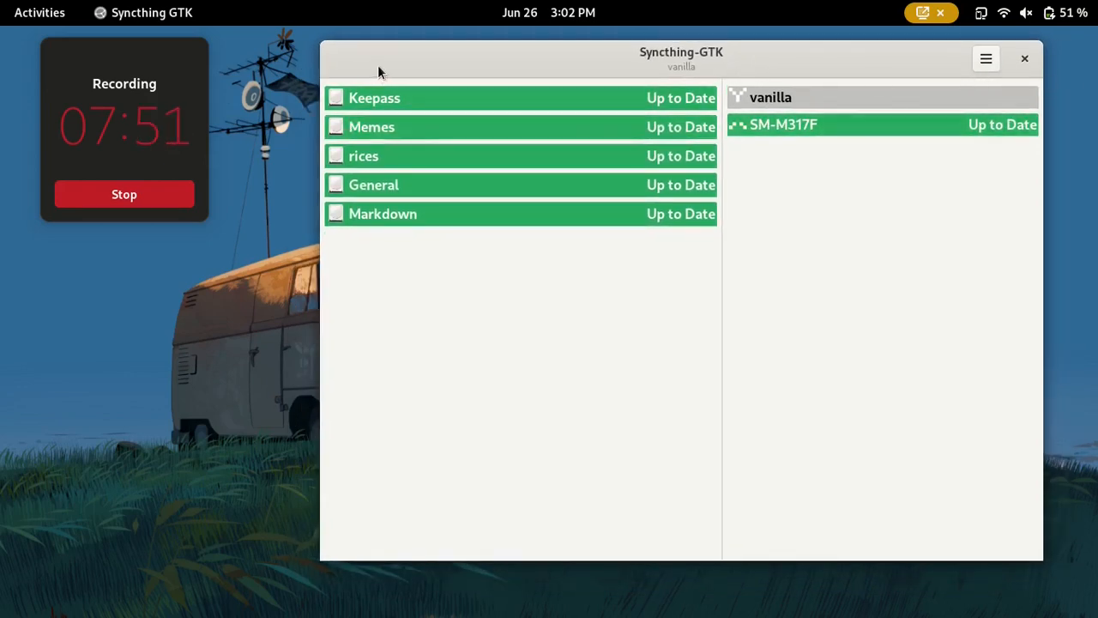
mouse_move(934, 71)
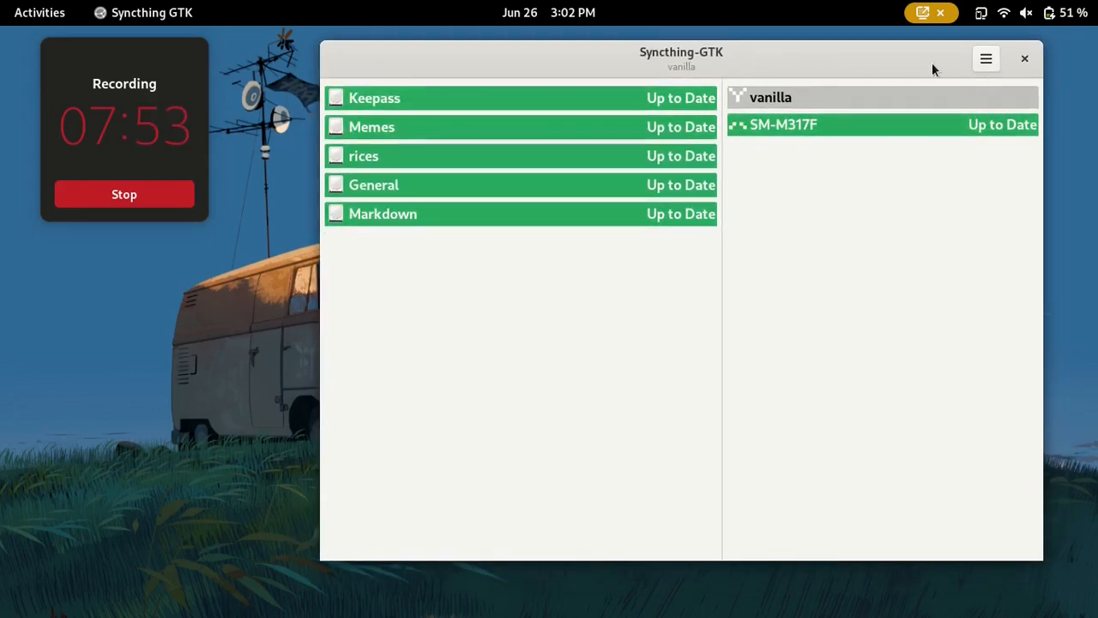
left_click(986, 59)
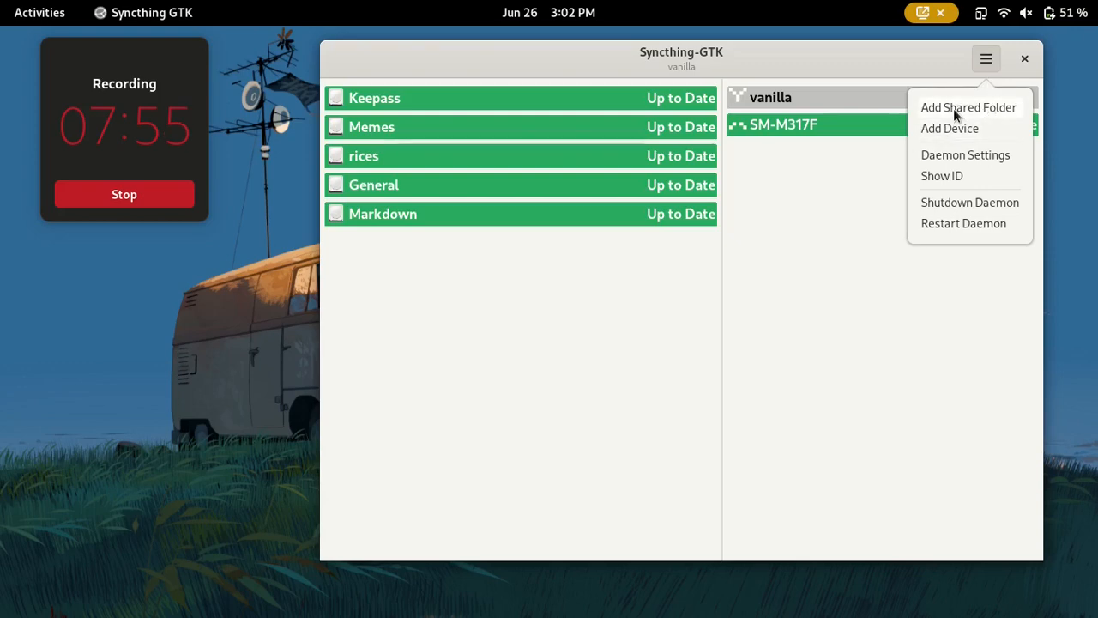
mouse_move(949, 133)
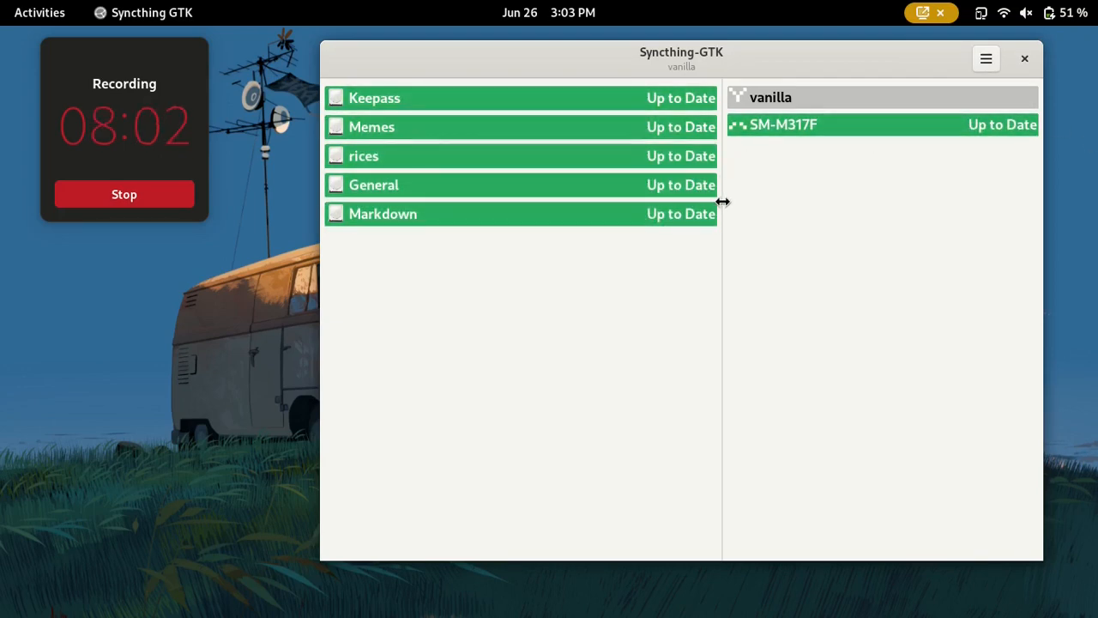
left_click(986, 59)
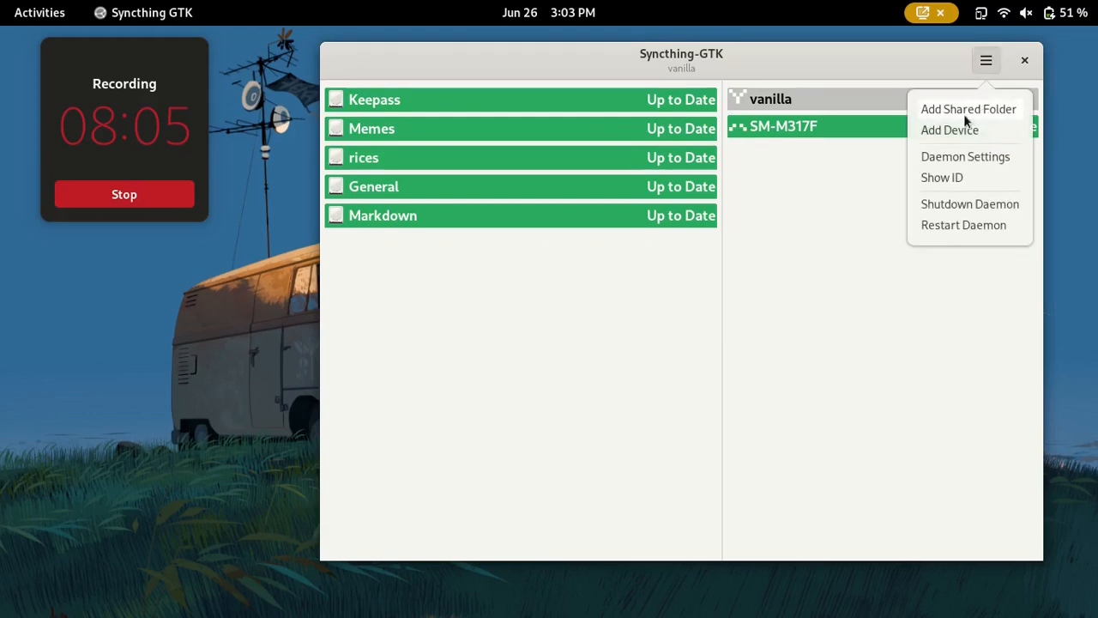
Start adding a new device, then cancel the New Device dialog unused.
left_click(949, 130)
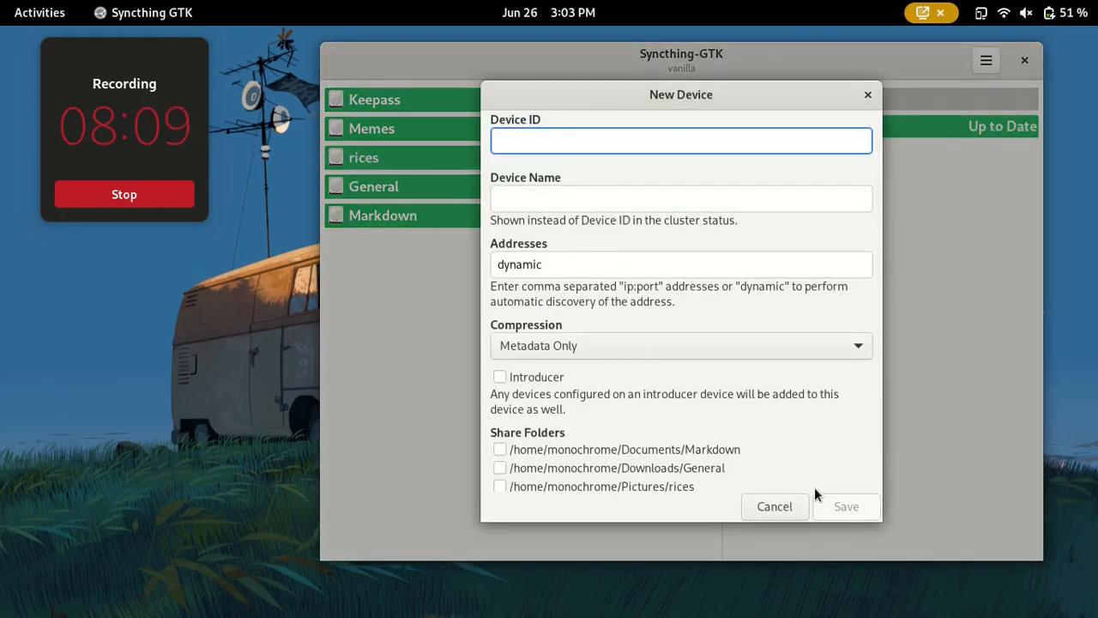
mouse_move(927, 239)
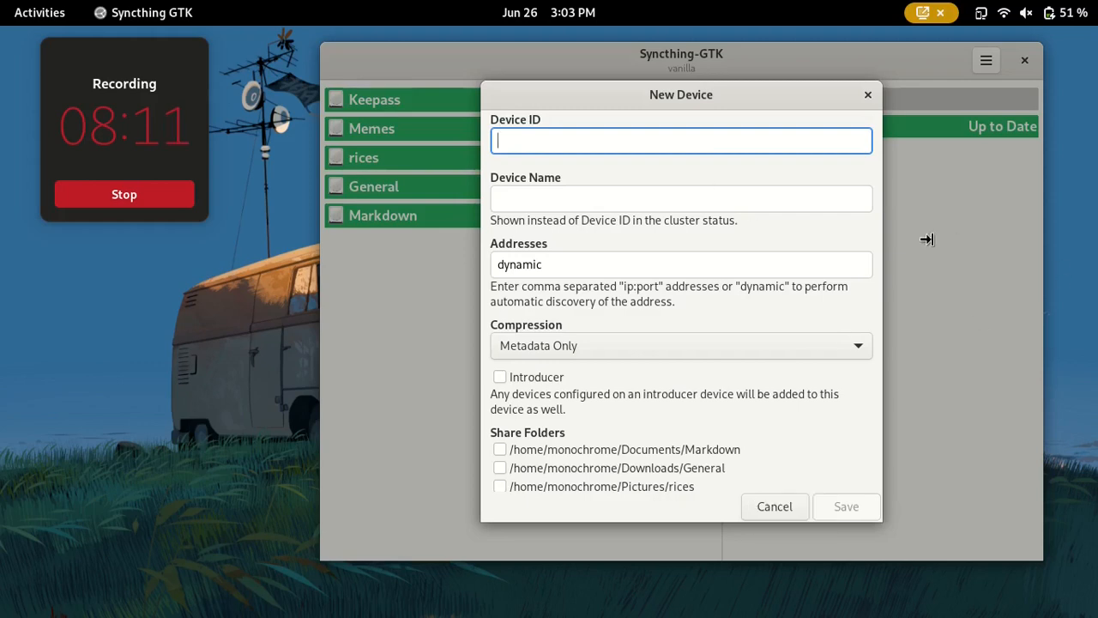
mouse_move(1090, 368)
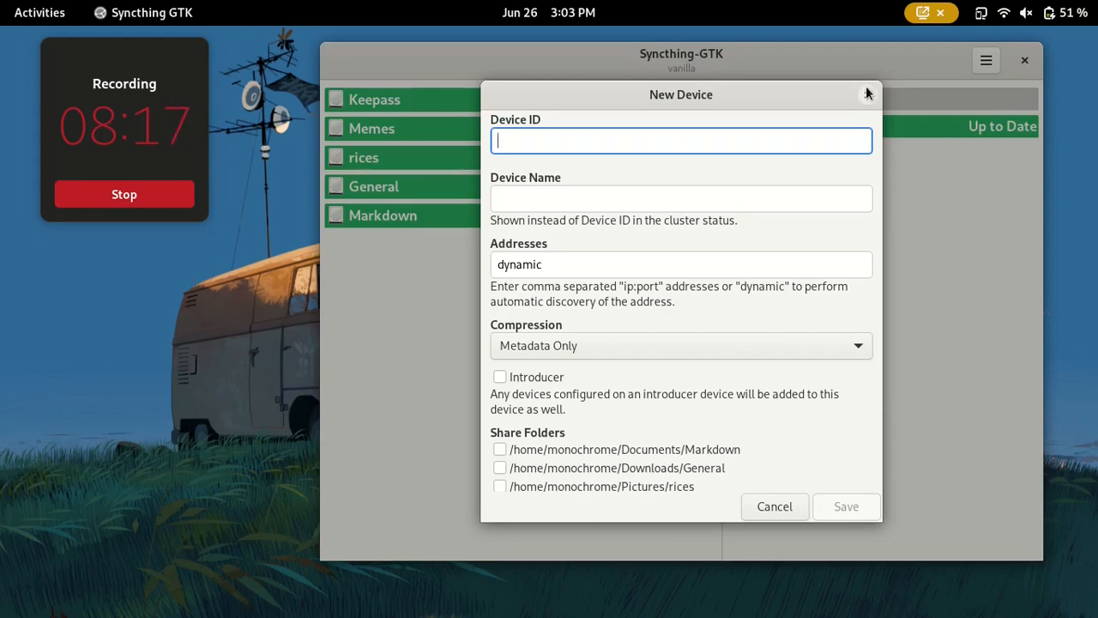
left_click(773, 506)
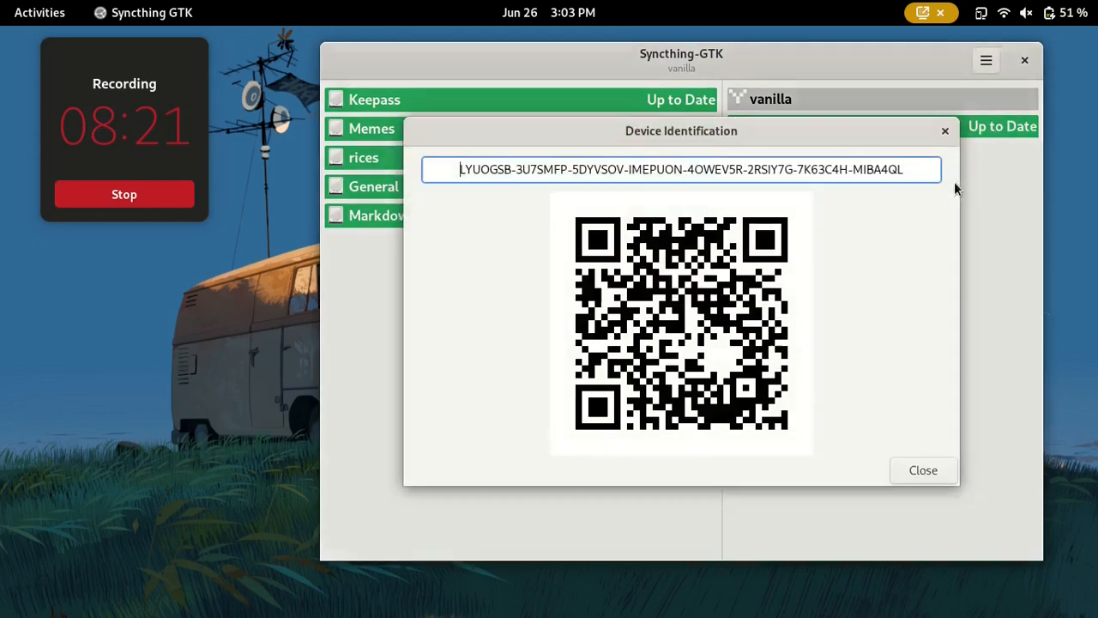
mouse_move(841, 163)
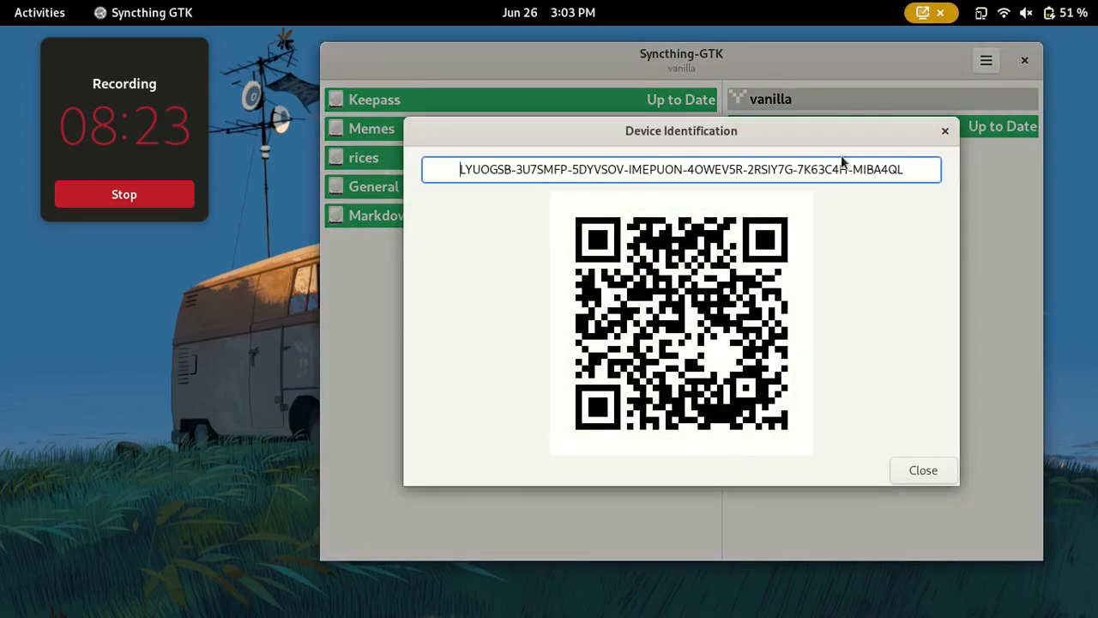
mouse_move(567, 434)
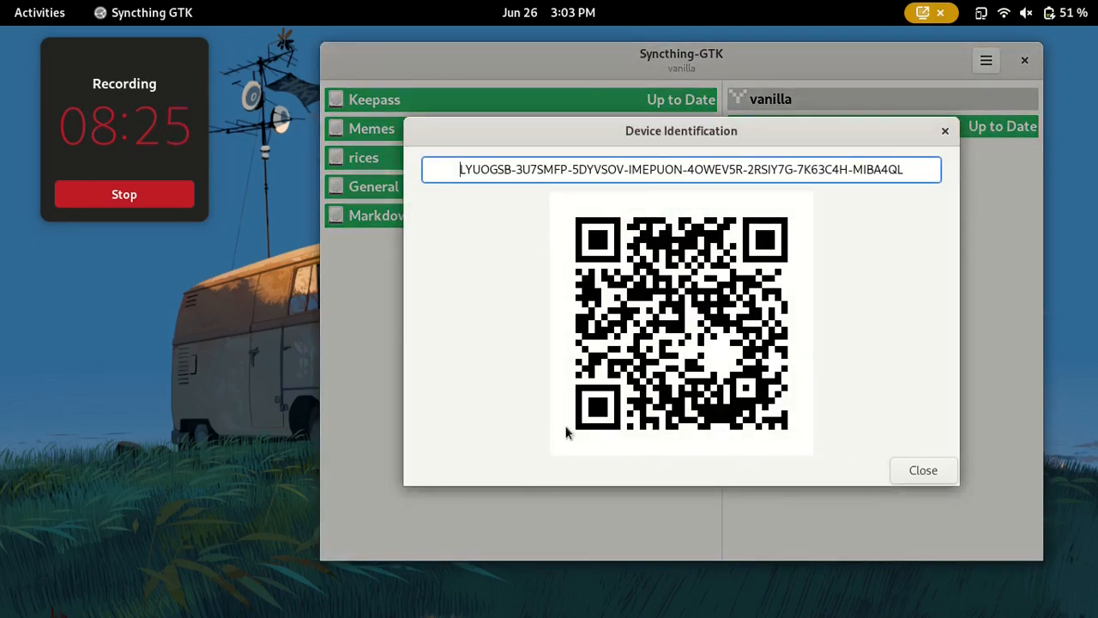
Close the Device Identification window and expand then collapse the vanilla details.
left_click(923, 470)
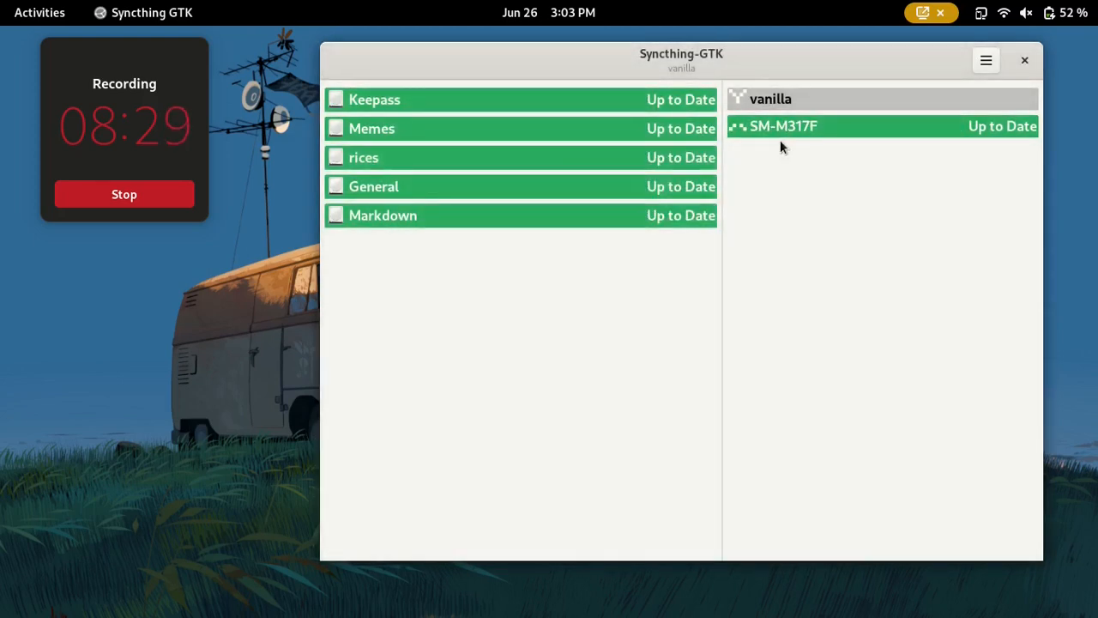
mouse_move(677, 302)
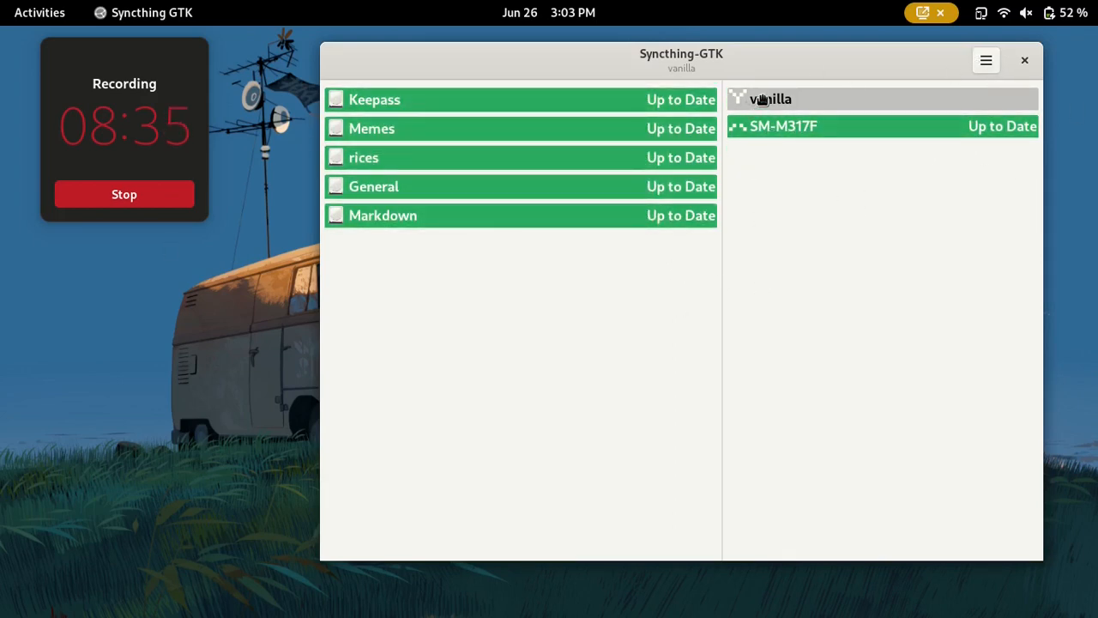
left_click(769, 98)
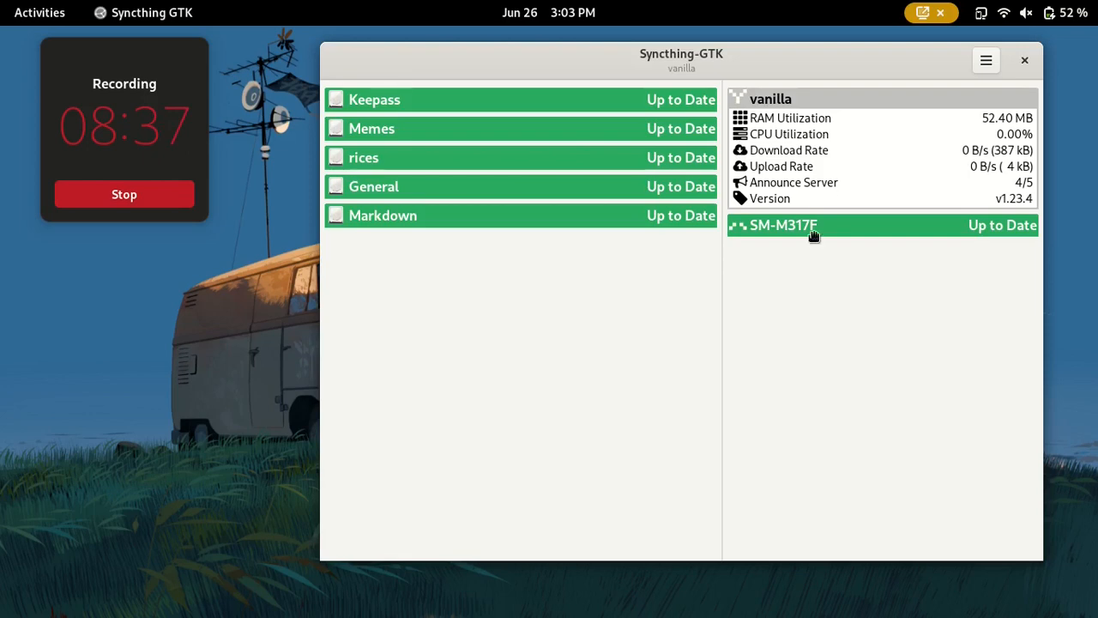
left_click(783, 224)
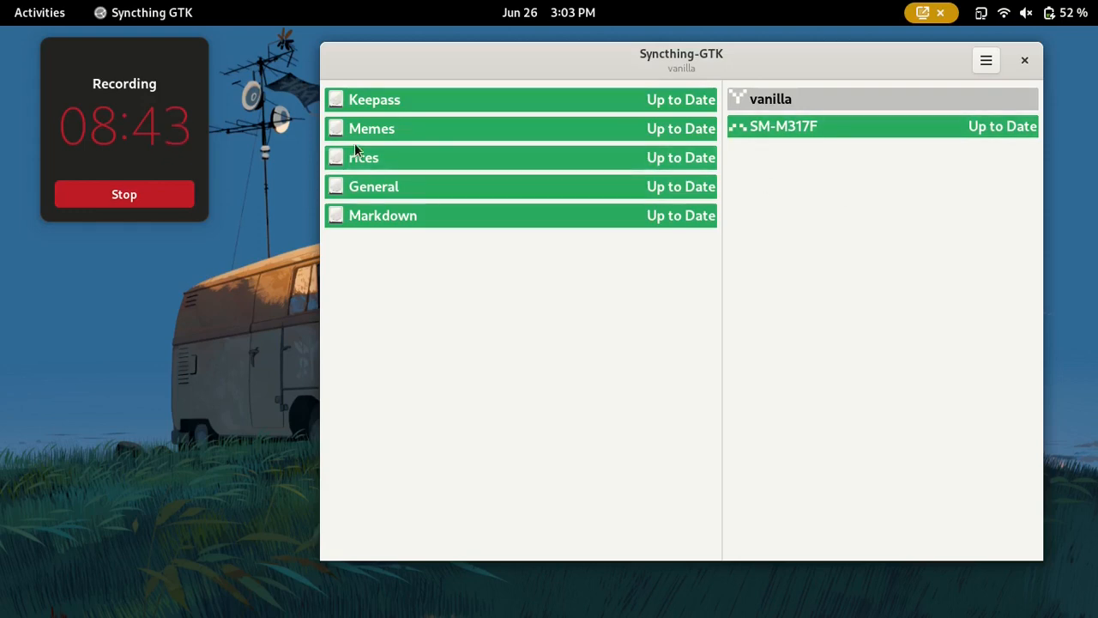
mouse_move(444, 201)
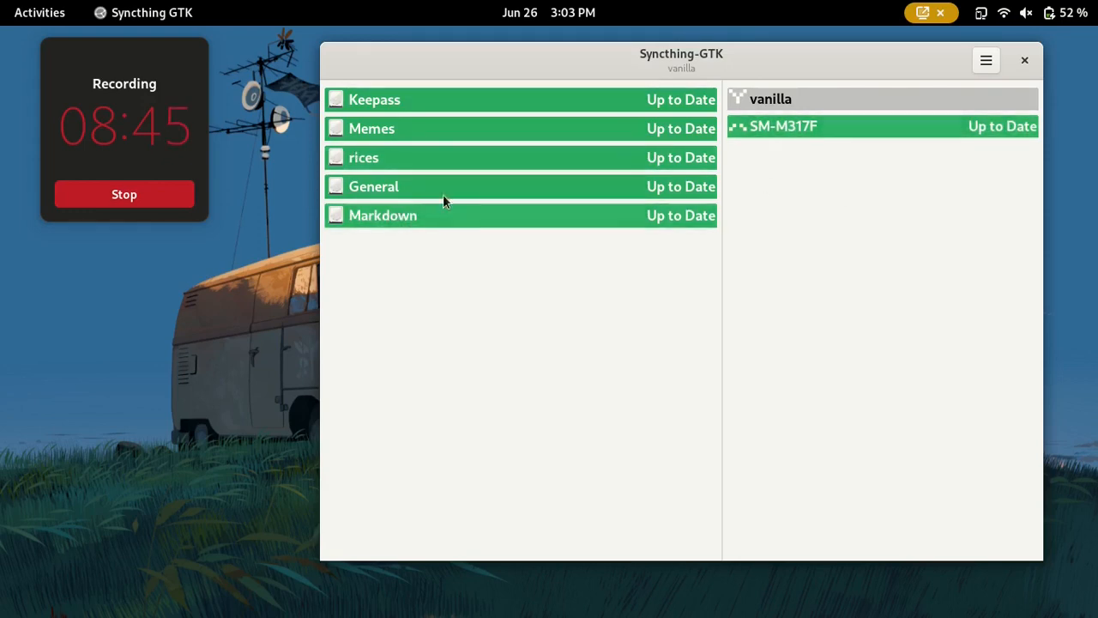
Expand and collapse the rices folder details.
left_click(371, 128)
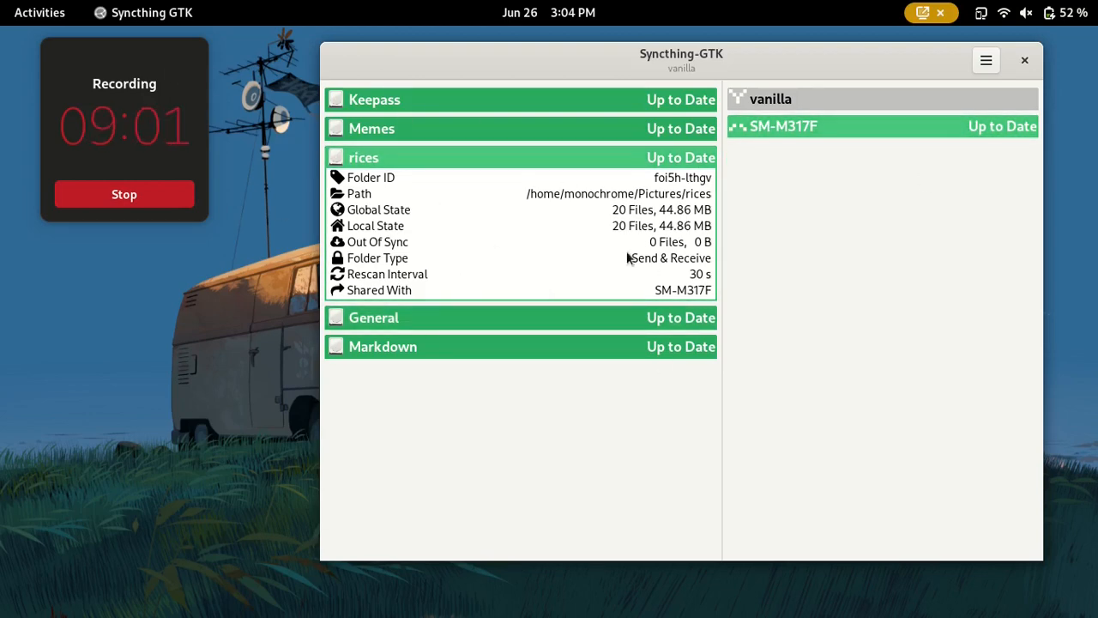
left_click(363, 157)
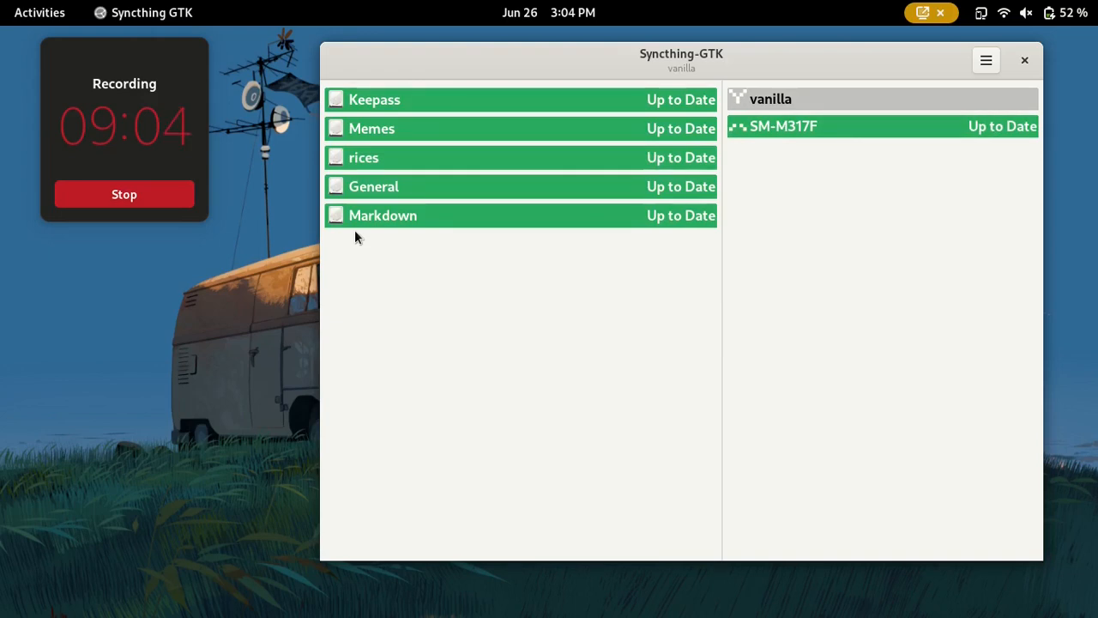
left_click(374, 99)
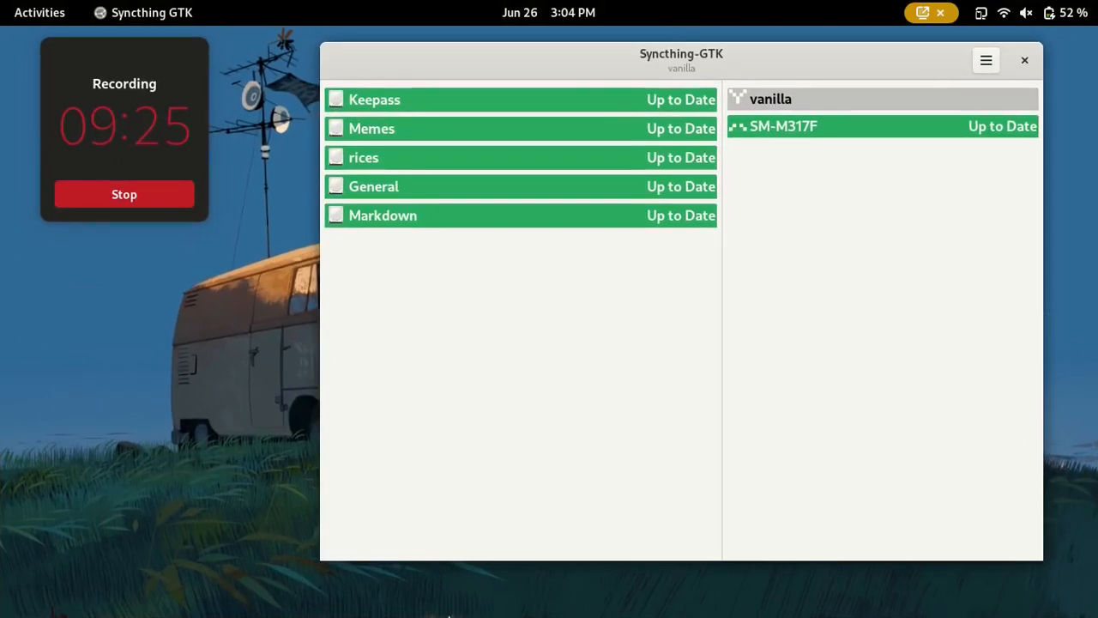
Show the activities overview with the up-to-date Syncthing GTK window.
left_click(40, 12)
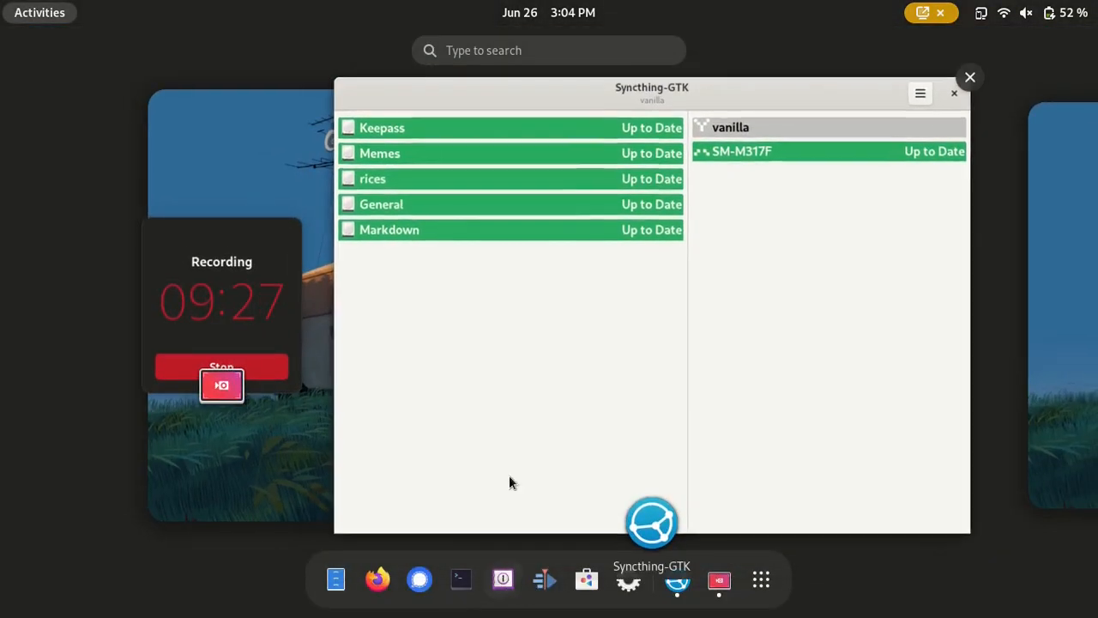
mouse_move(509, 469)
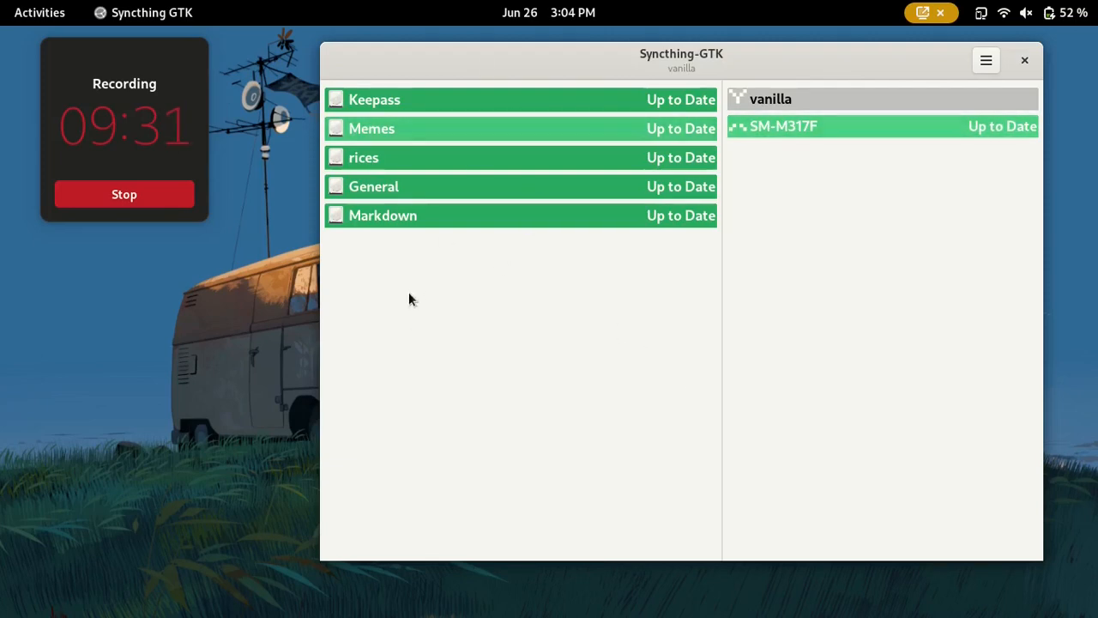
mouse_move(1055, 69)
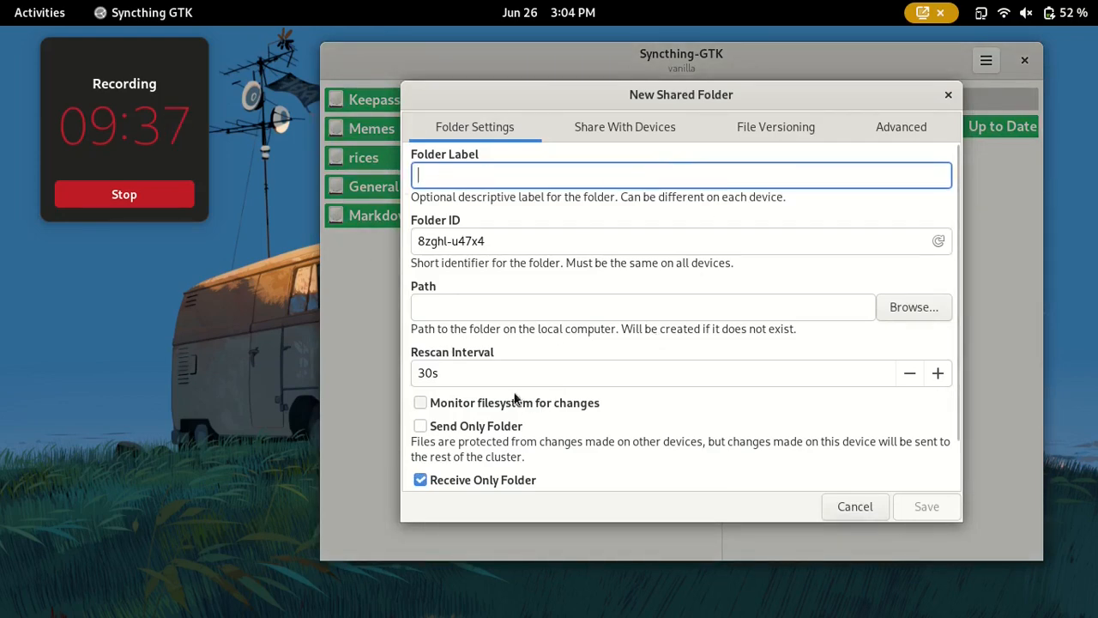
Browse to /home/monochrome/Backups as the new shared folder's path and save it.
left_click(914, 307)
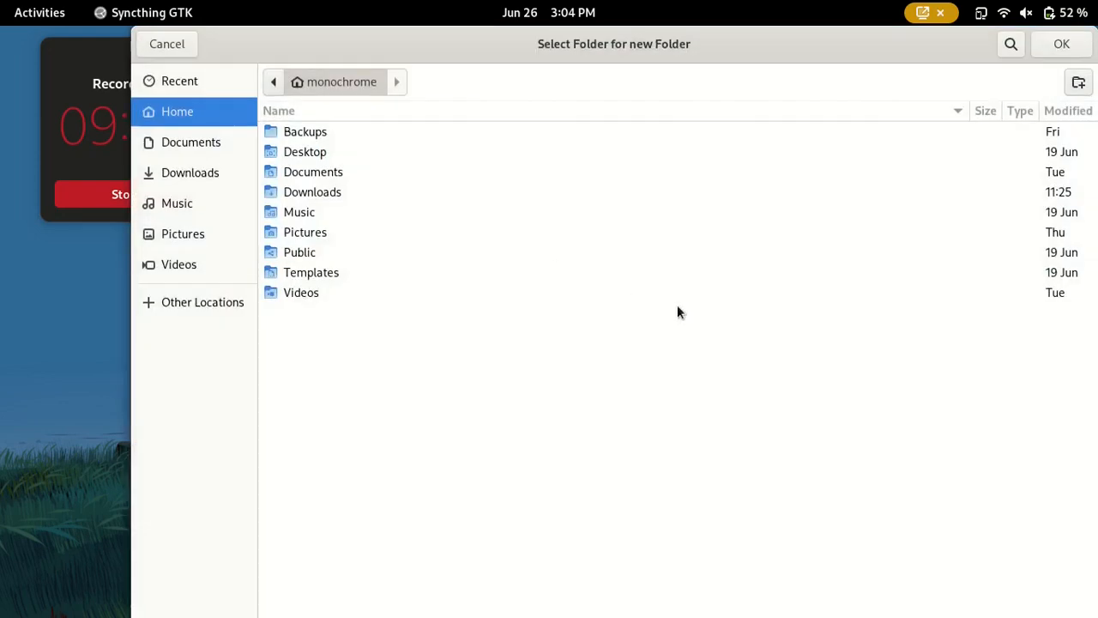
left_click(305, 131)
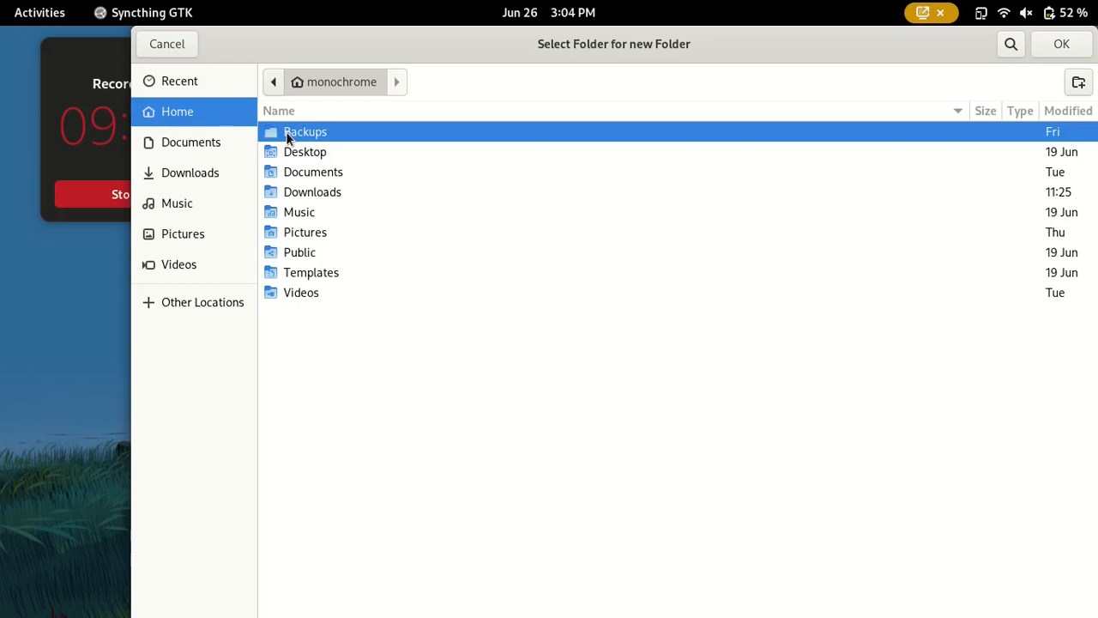
left_click(1061, 44)
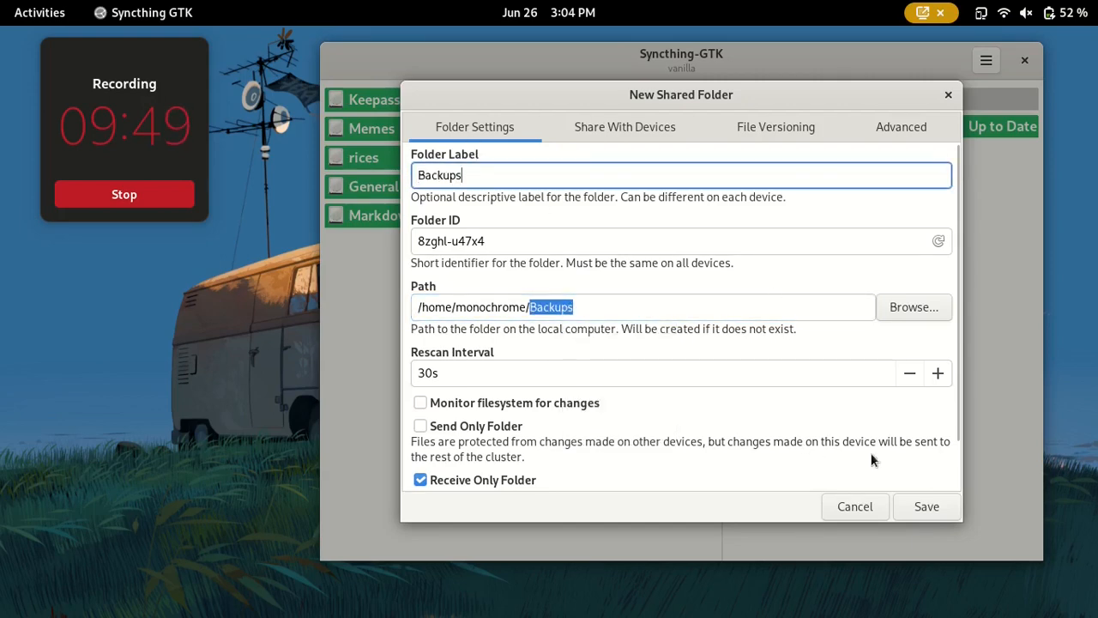
left_click(927, 506)
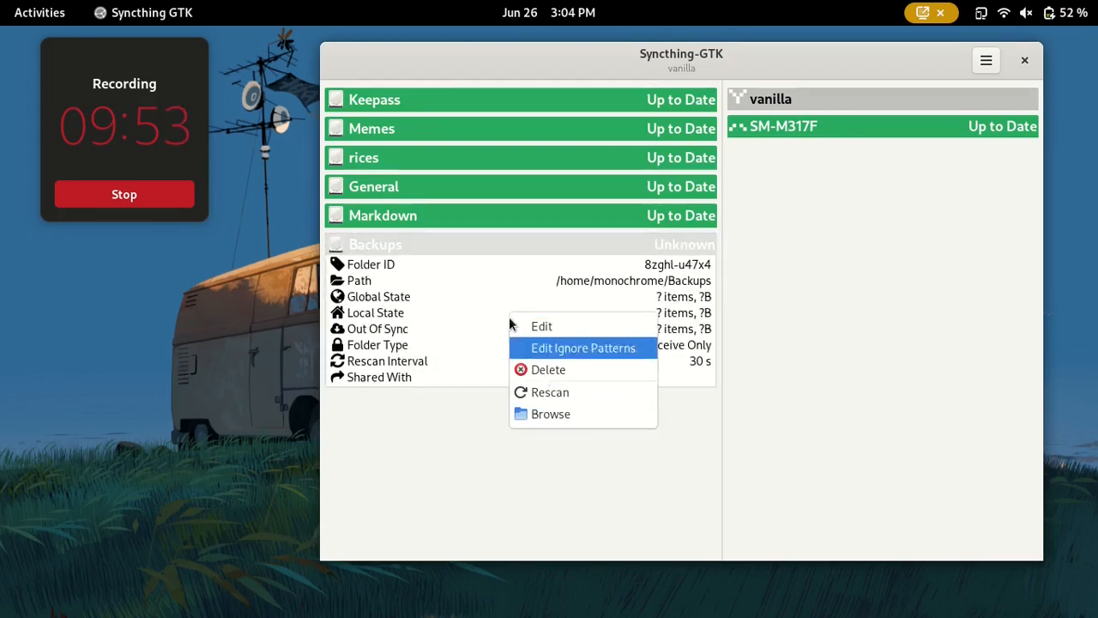
Open the Backups folder's sharing settings and tick the SM-M317F device.
left_click(542, 326)
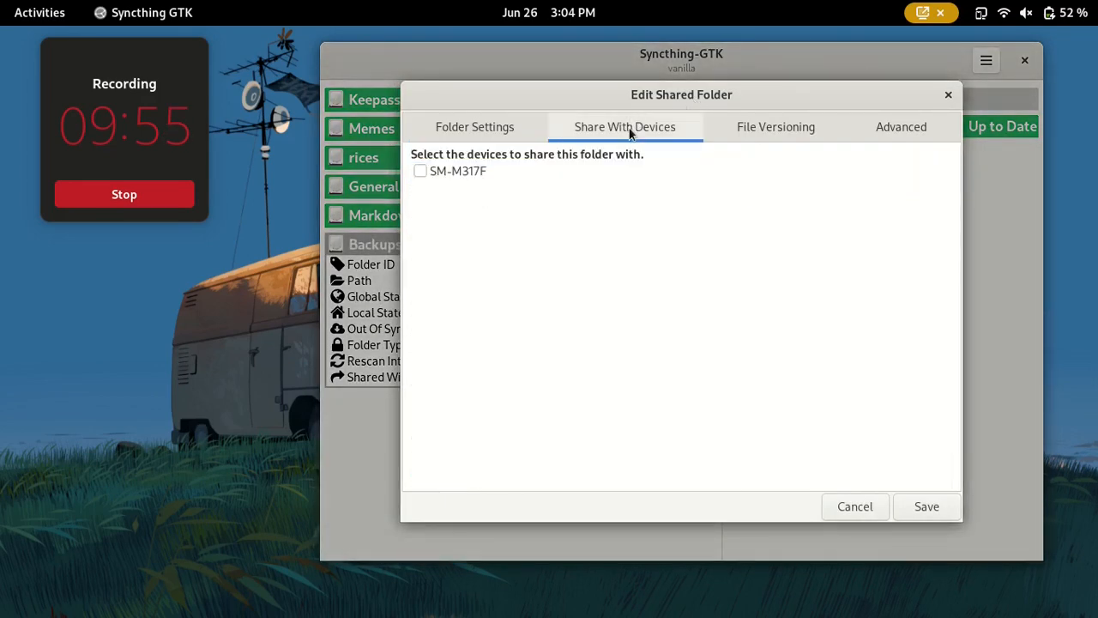
mouse_move(488, 218)
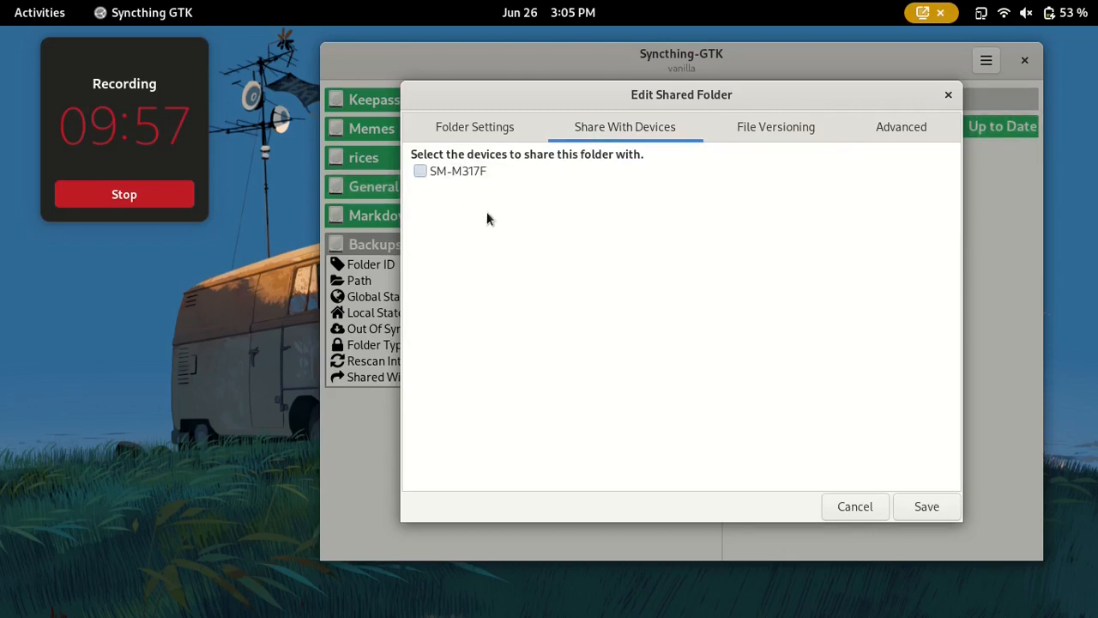
left_click(420, 171)
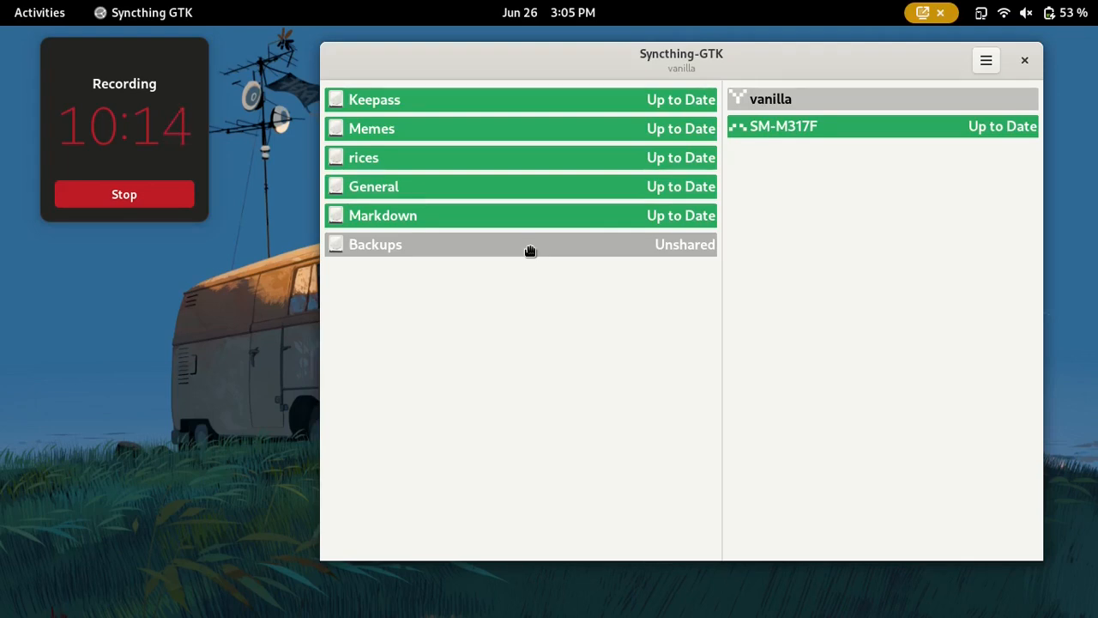
mouse_move(678, 266)
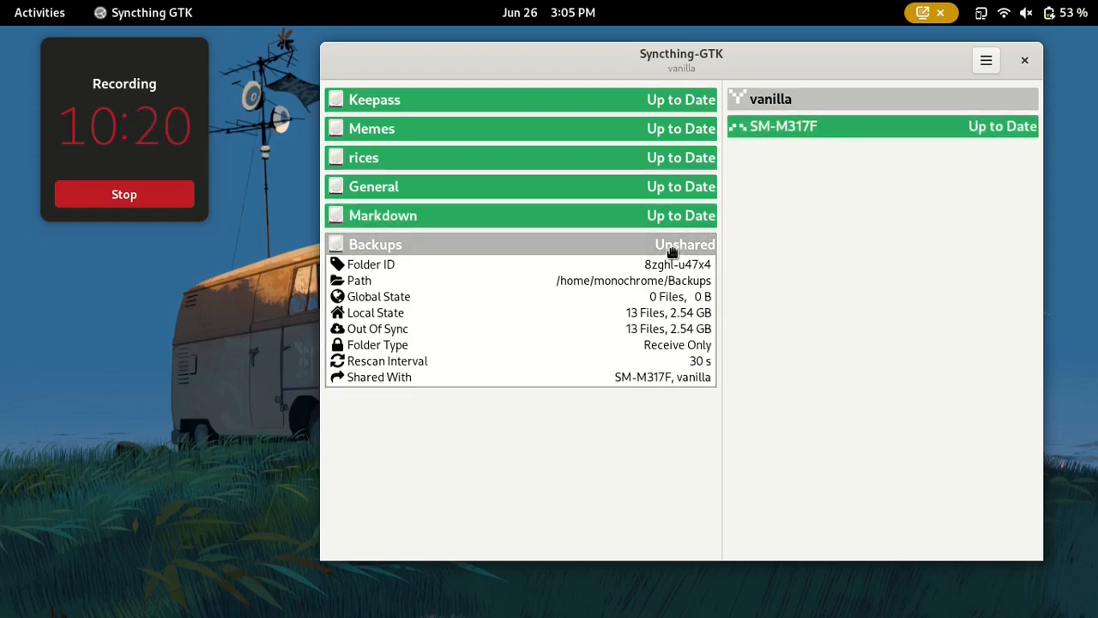
Delete the Backups folder from Syncthing GTK, confirming it should stop synchronizing.
left_click(375, 243)
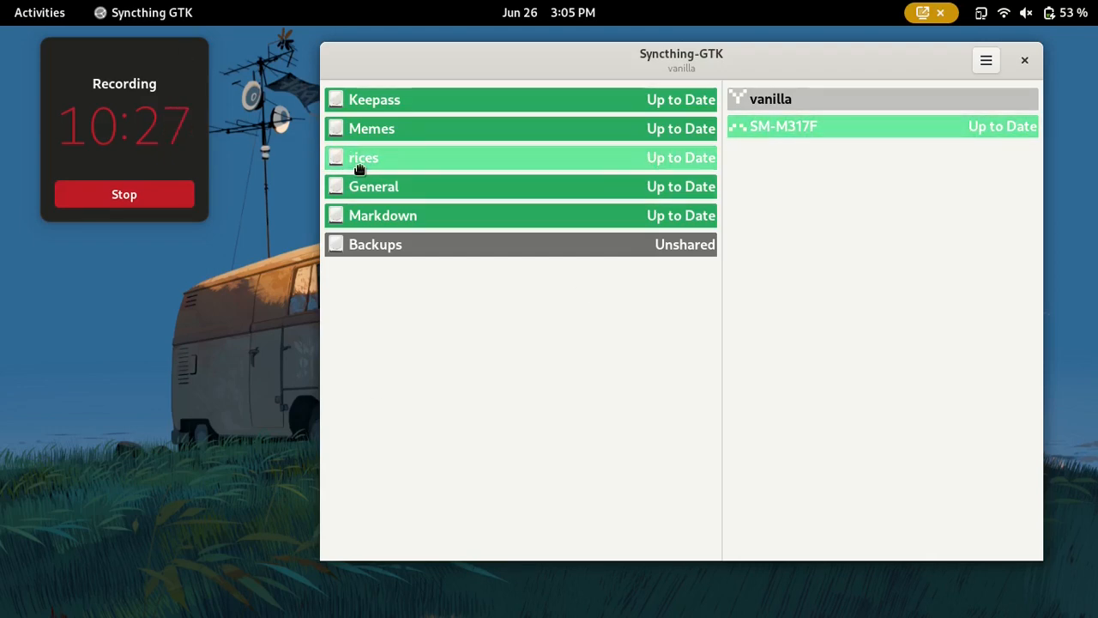
mouse_move(394, 129)
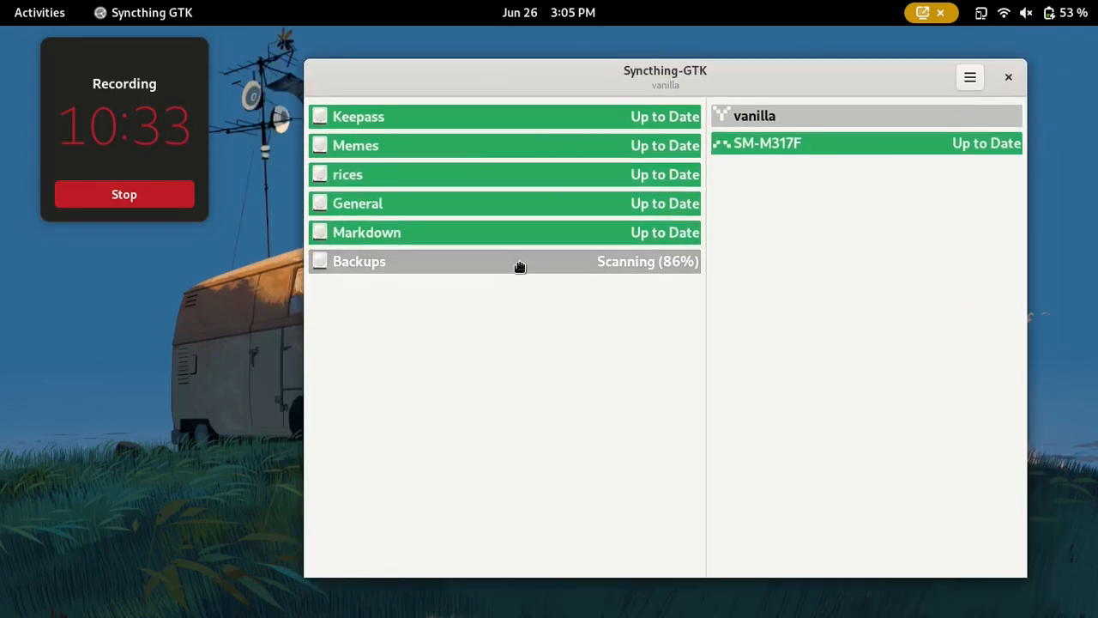
left_click(359, 261)
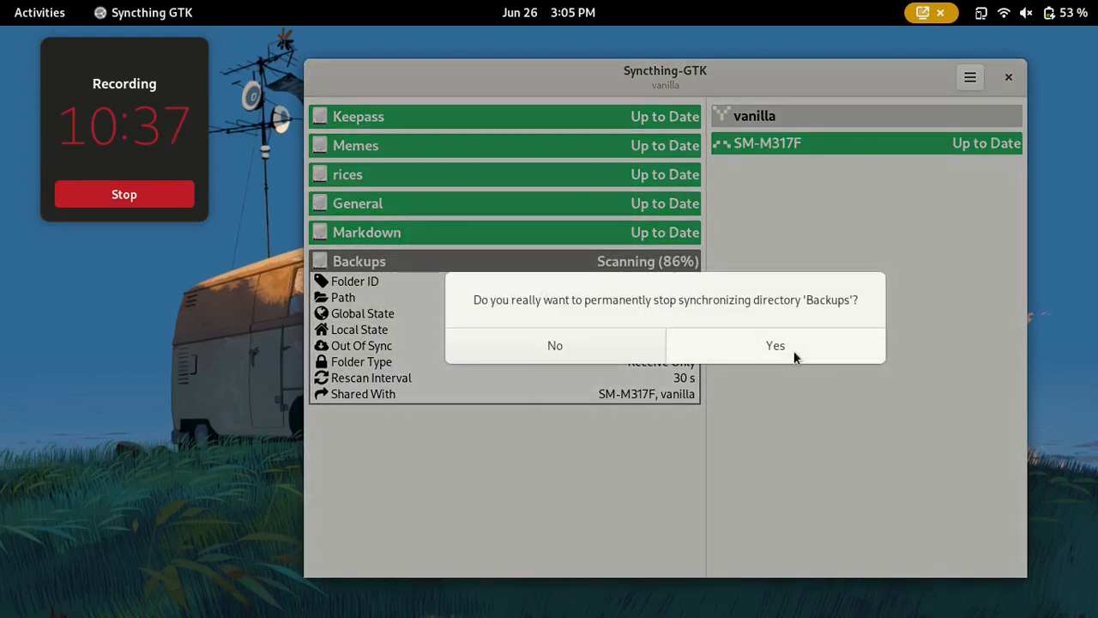
left_click(775, 345)
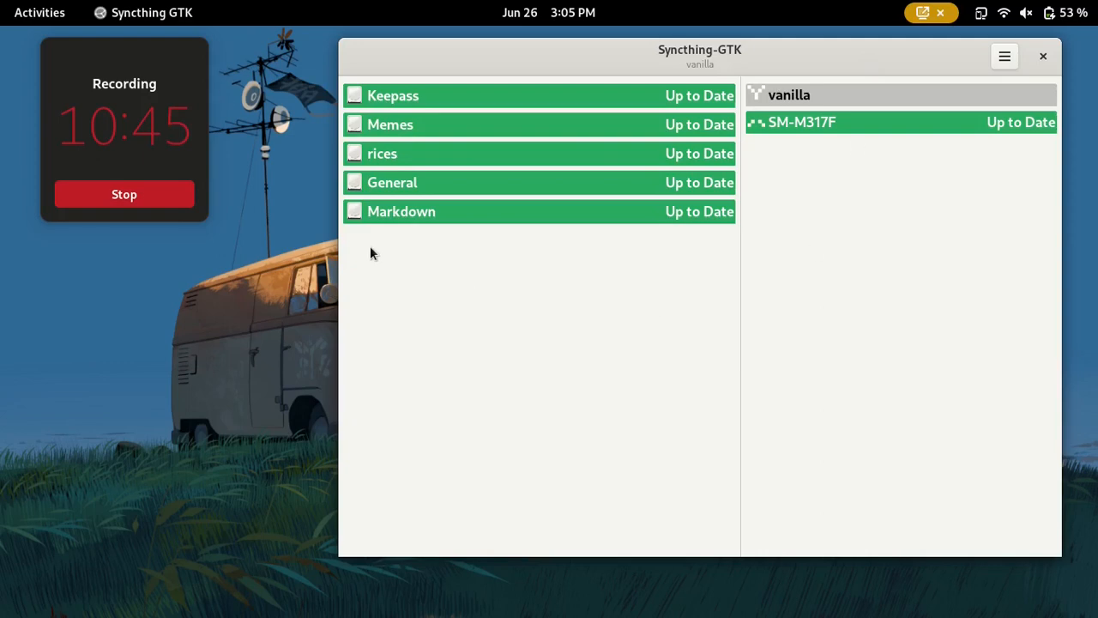
mouse_move(510, 153)
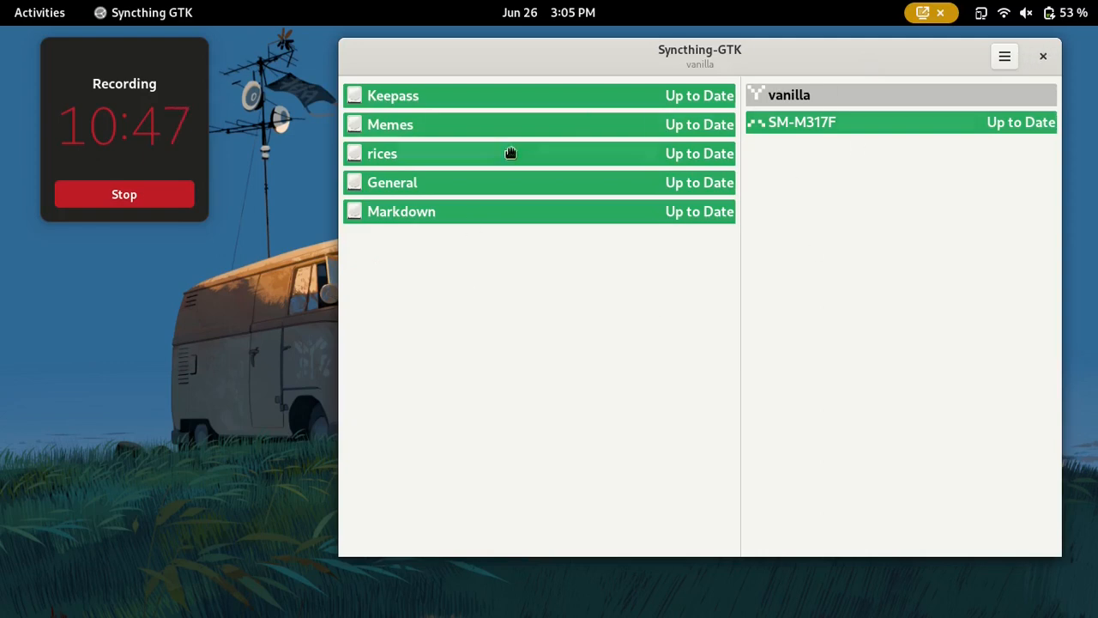
left_click(391, 182)
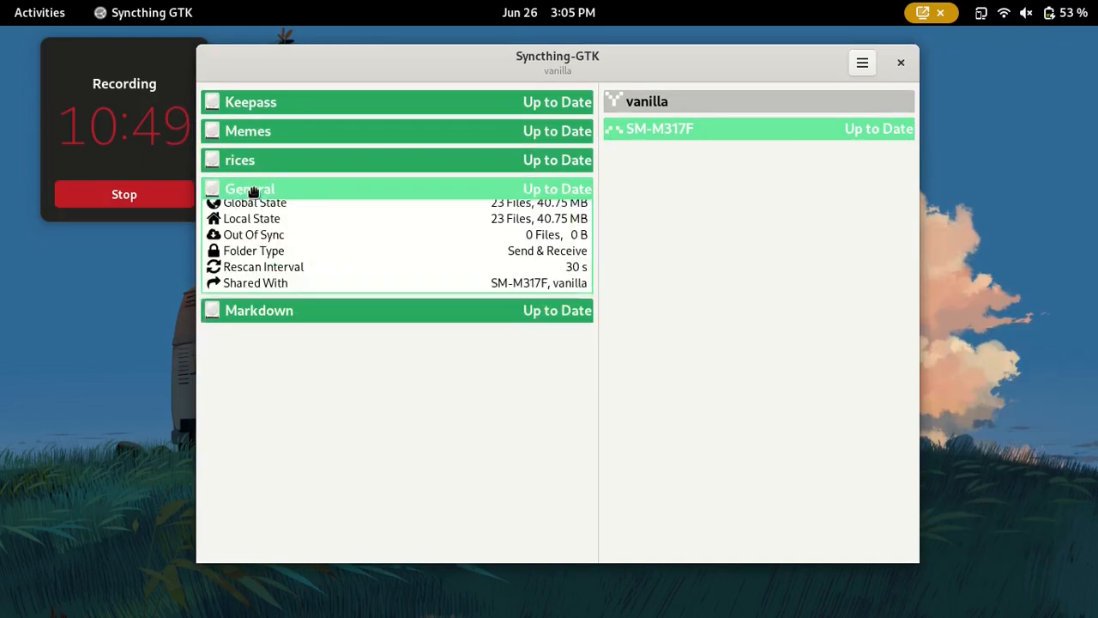
left_click(249, 188)
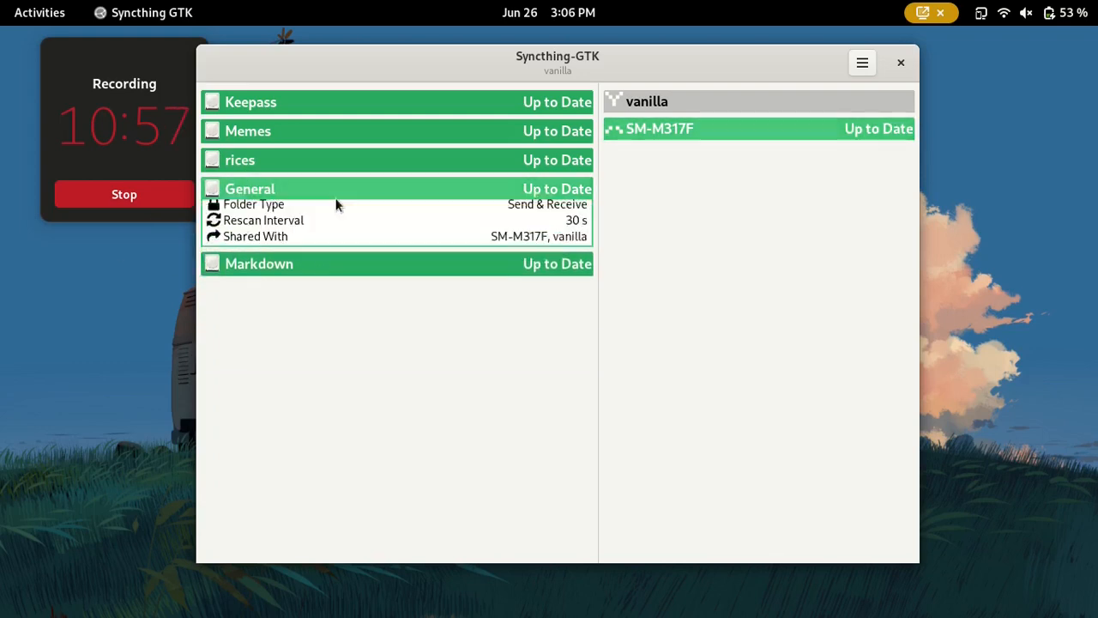
left_click(250, 189)
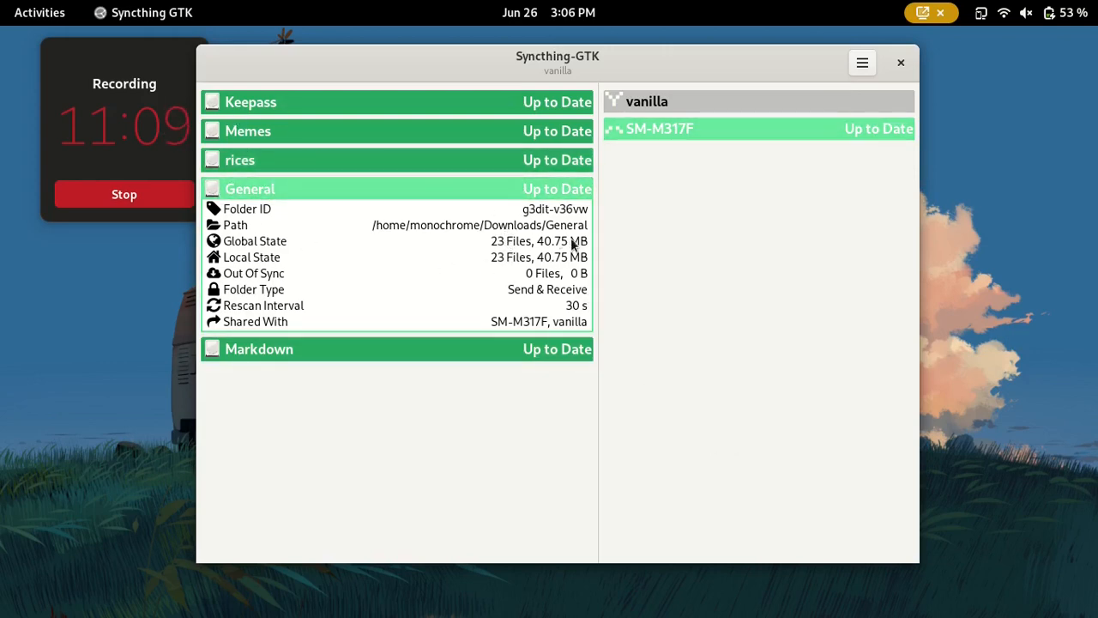
mouse_move(699, 448)
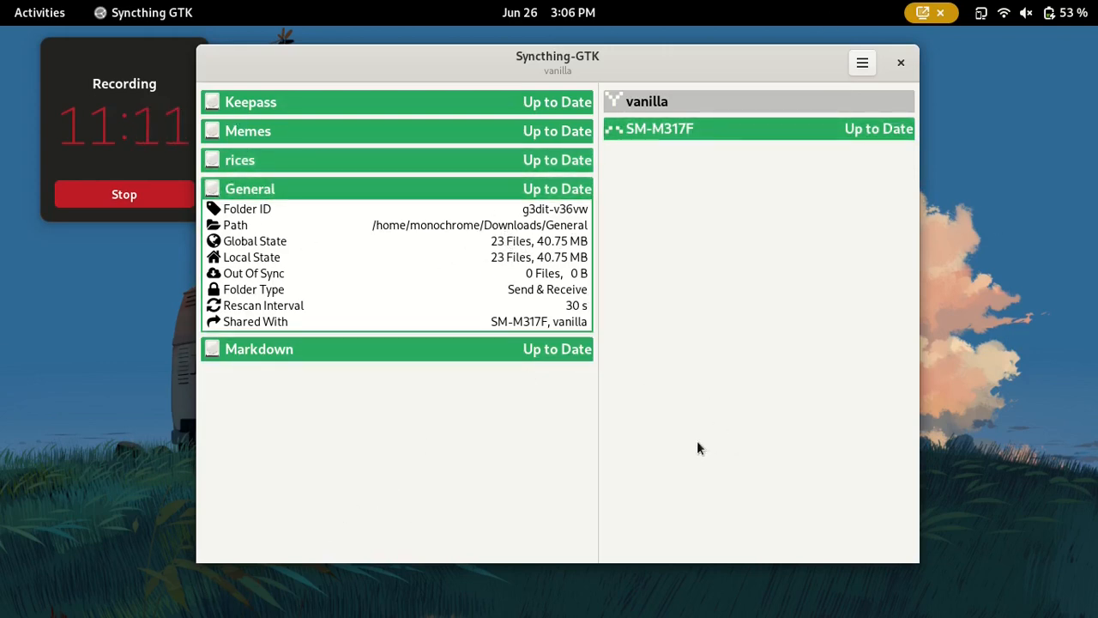
left_click(250, 188)
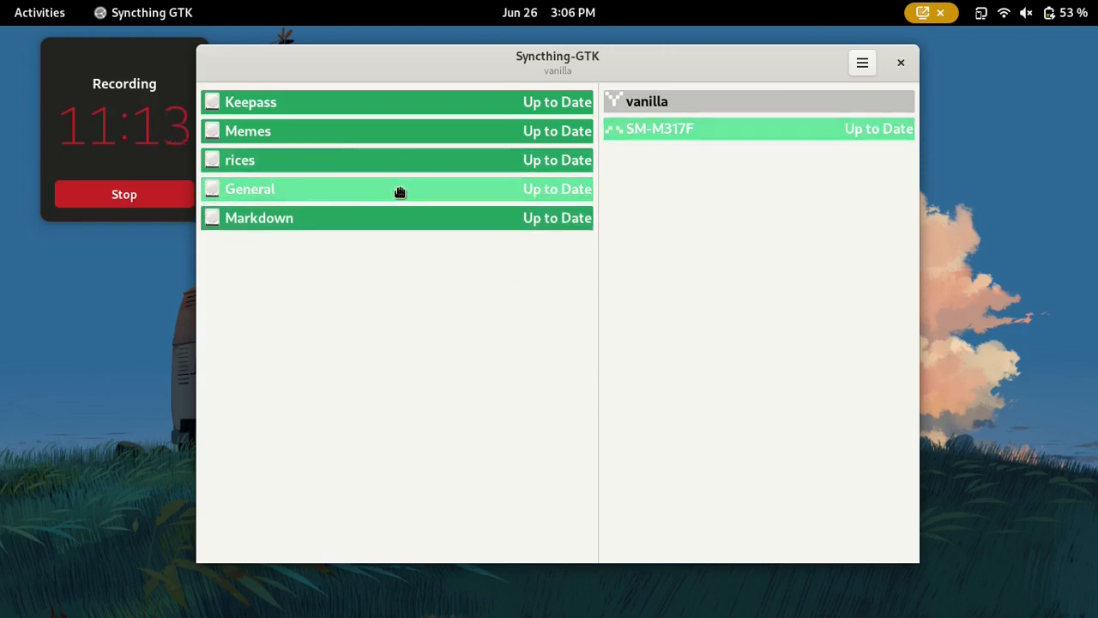
mouse_move(260, 221)
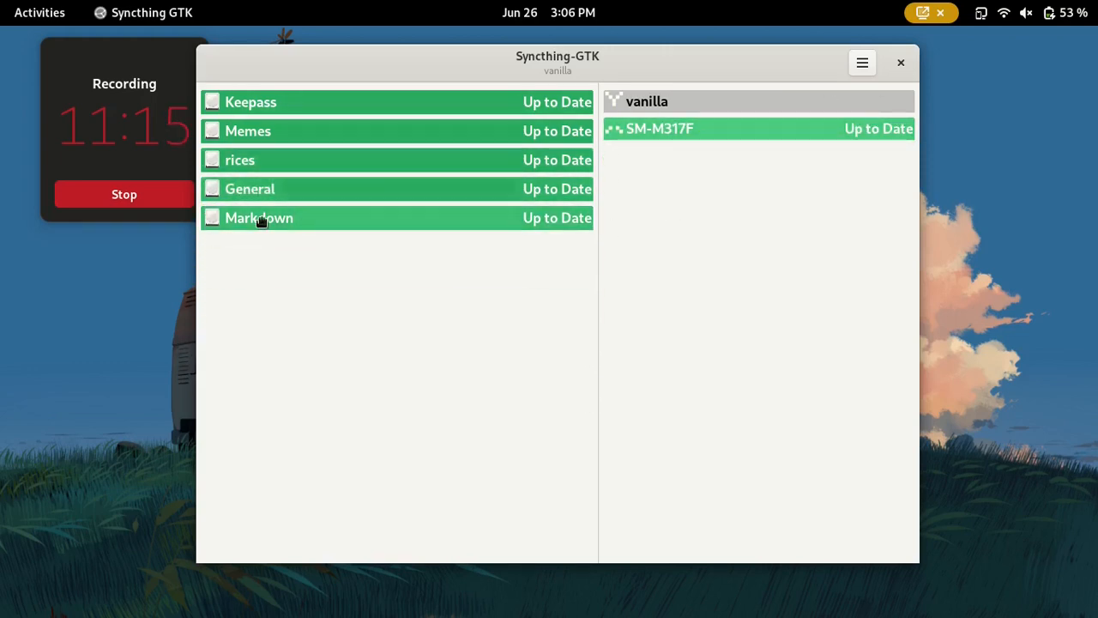
mouse_move(356, 210)
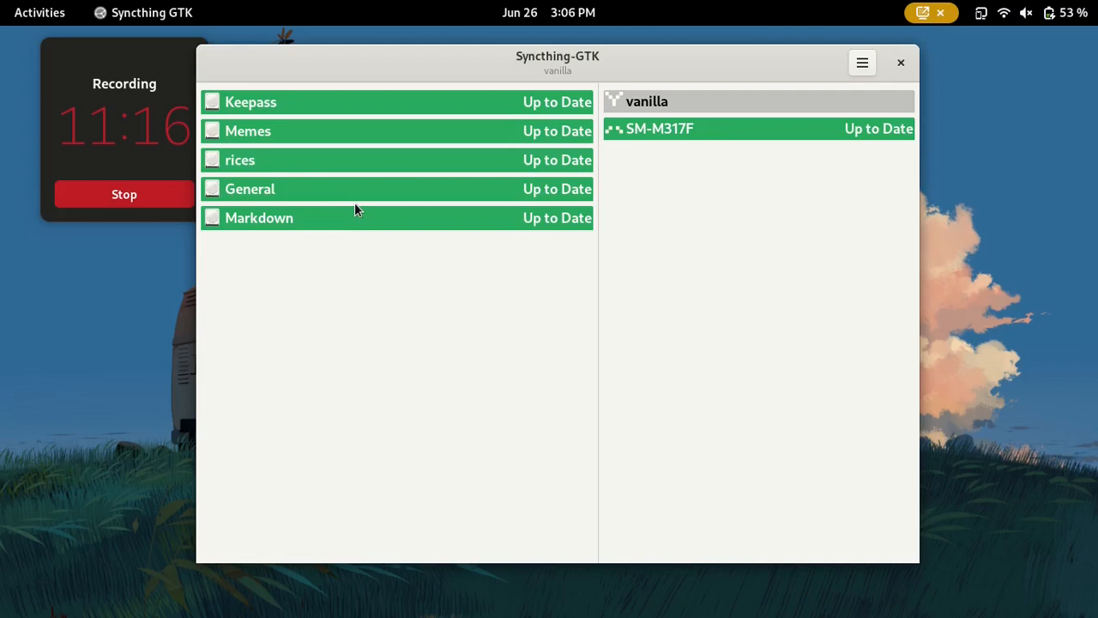
mouse_move(506, 206)
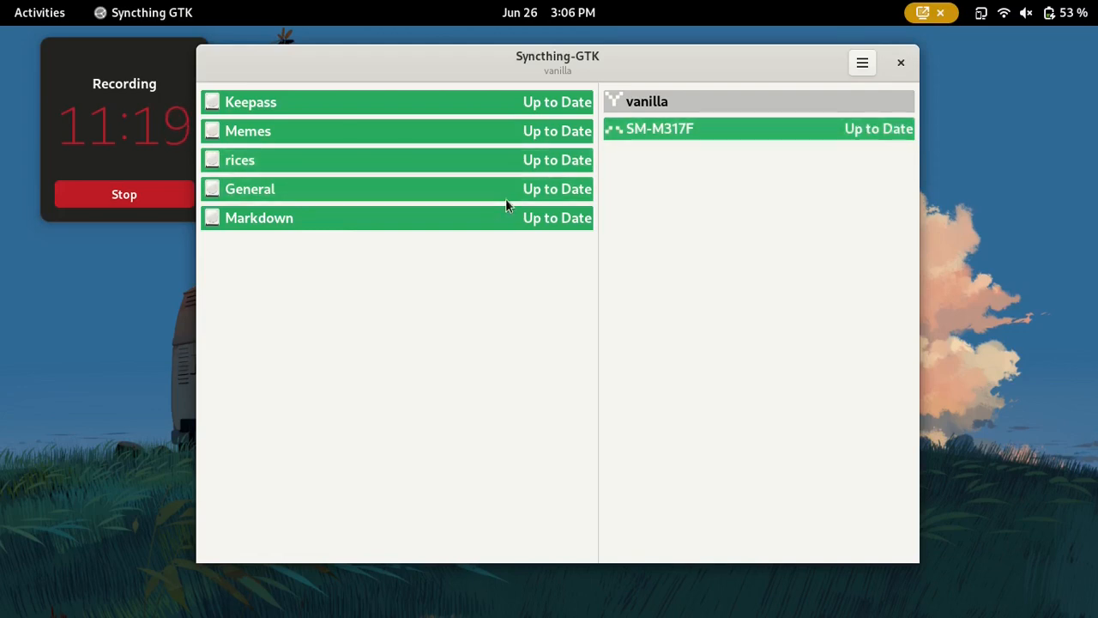
left_click(1043, 12)
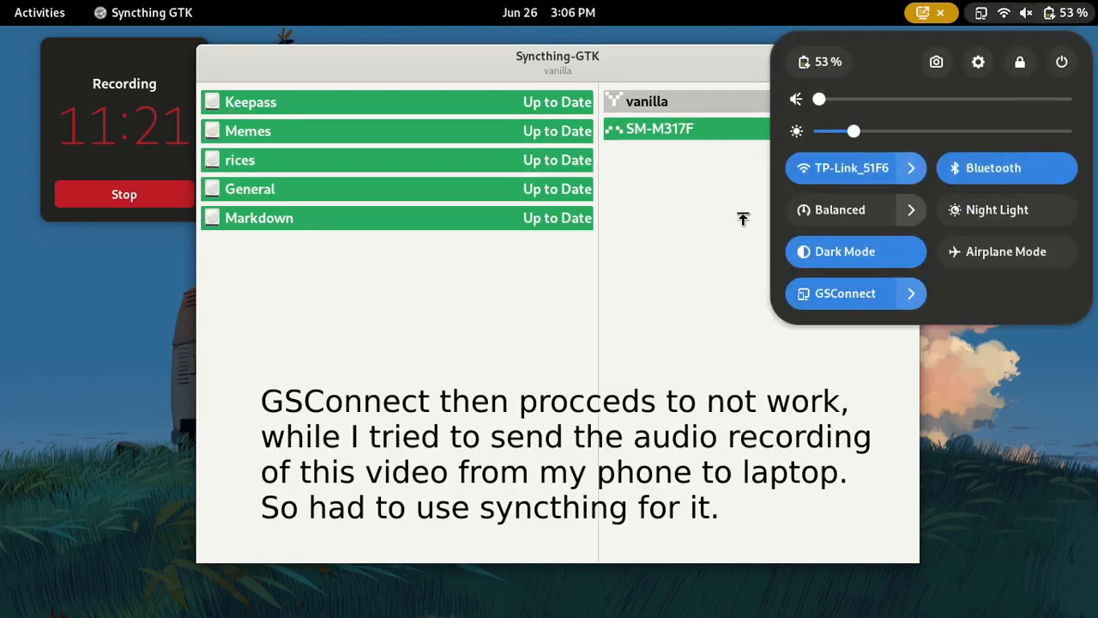
mouse_move(354, 340)
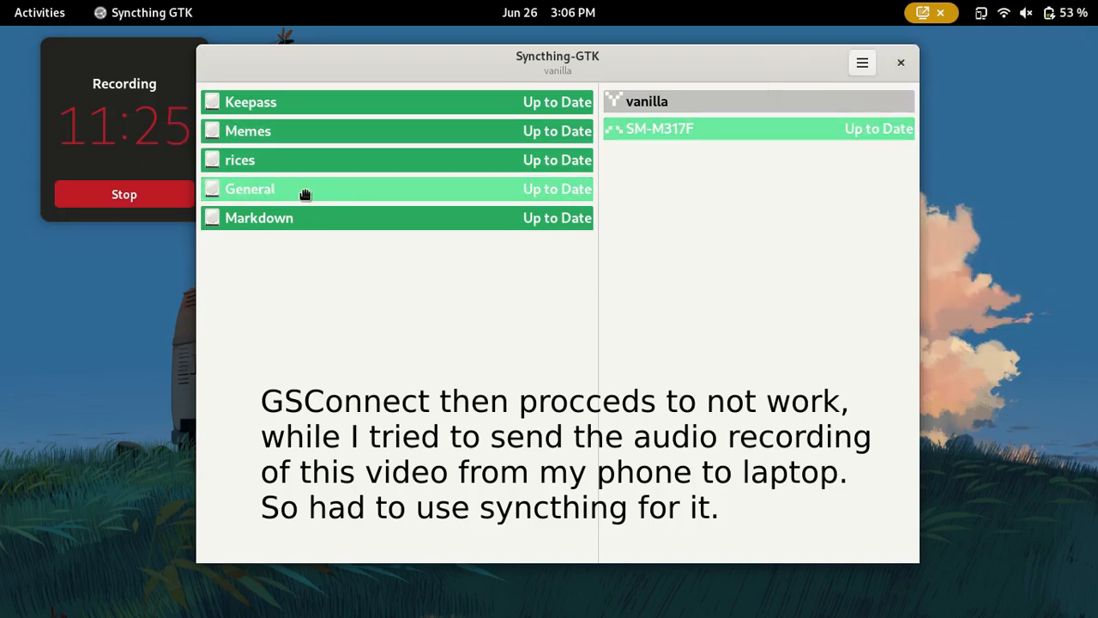
mouse_move(371, 218)
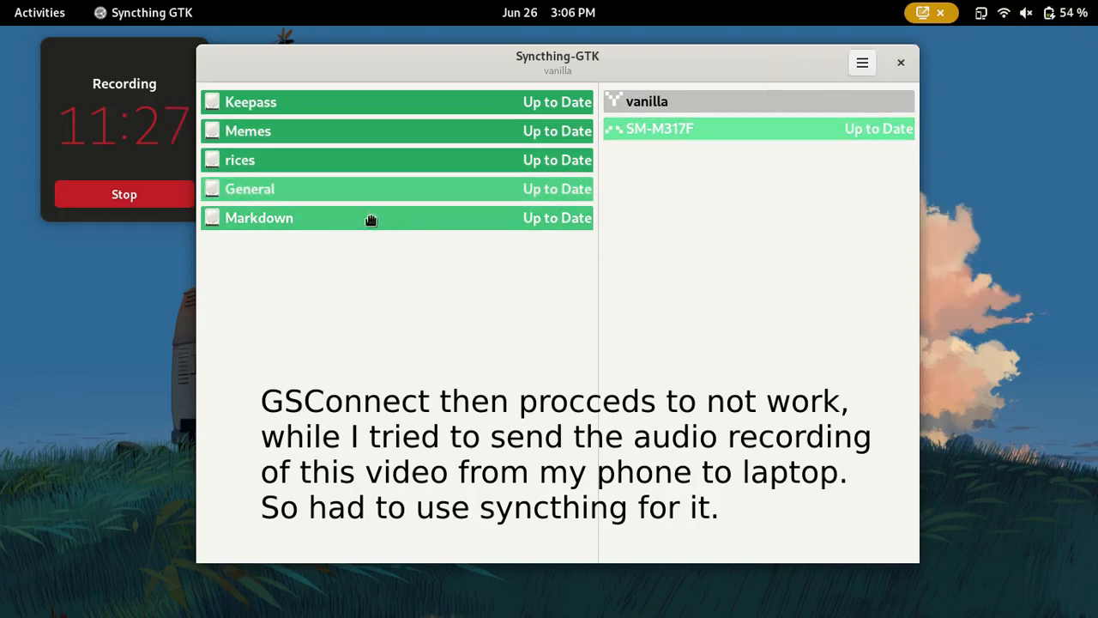
left_click(259, 217)
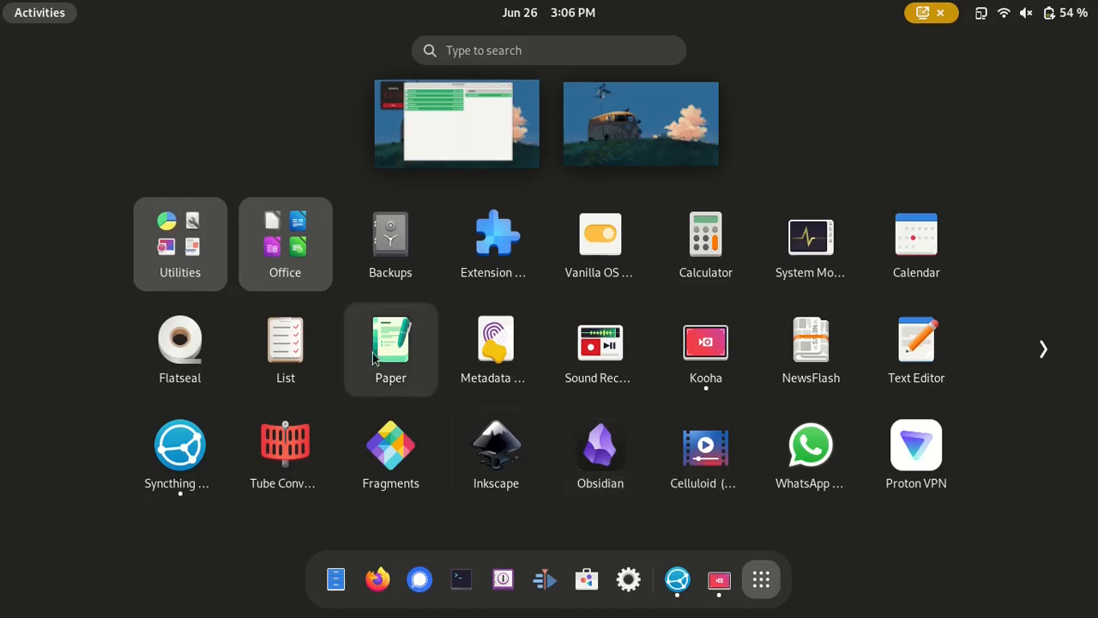
mouse_move(605, 498)
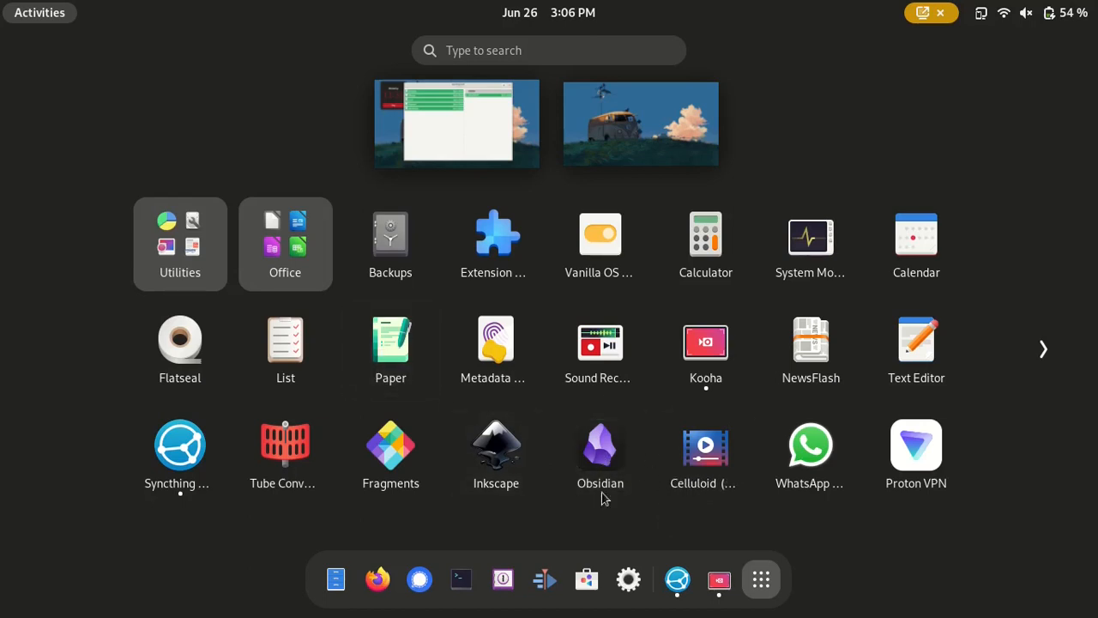
mouse_move(446, 330)
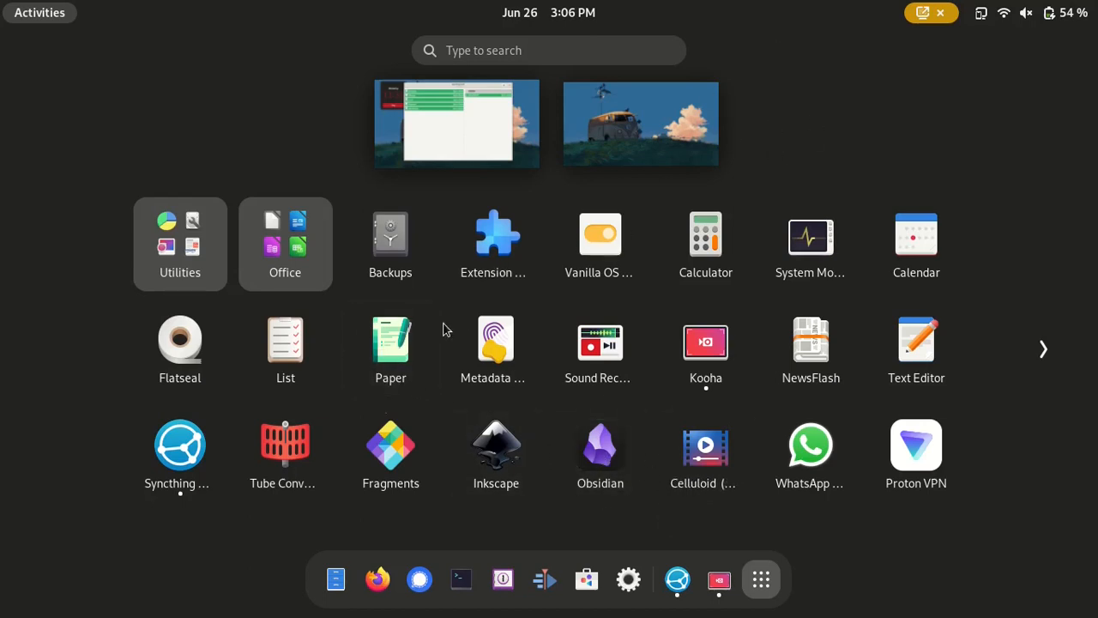
mouse_move(496, 343)
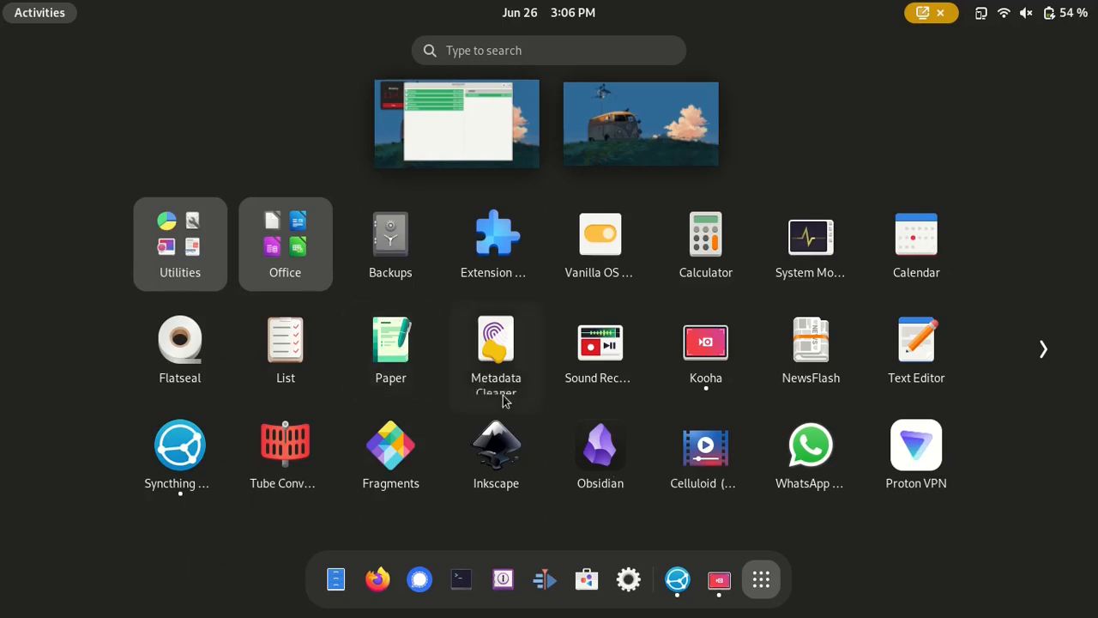
mouse_move(600, 445)
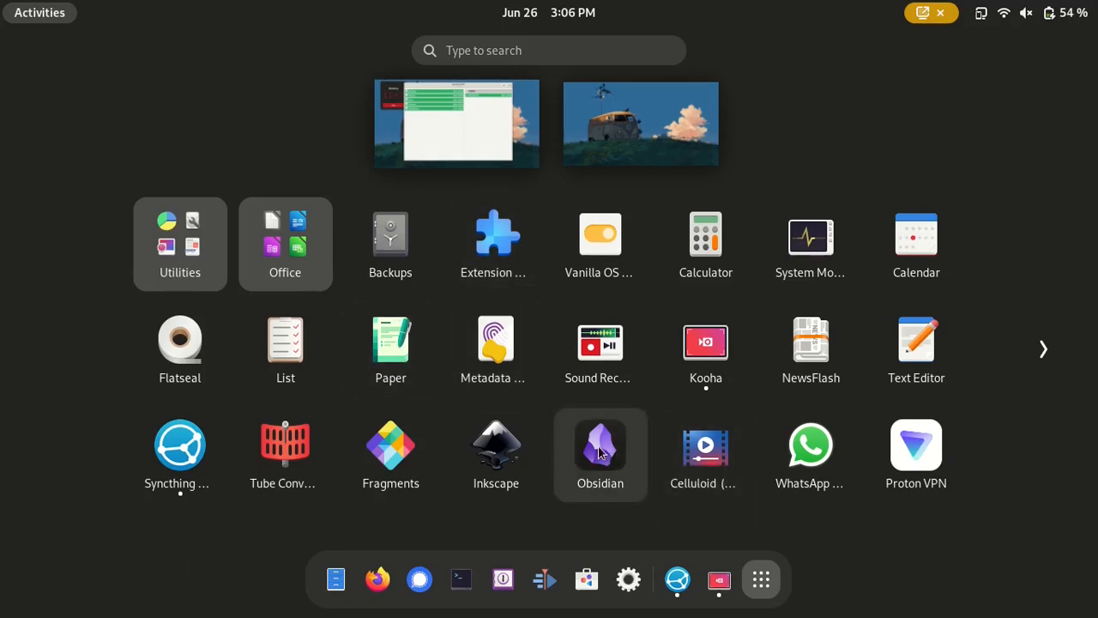
mouse_move(444, 276)
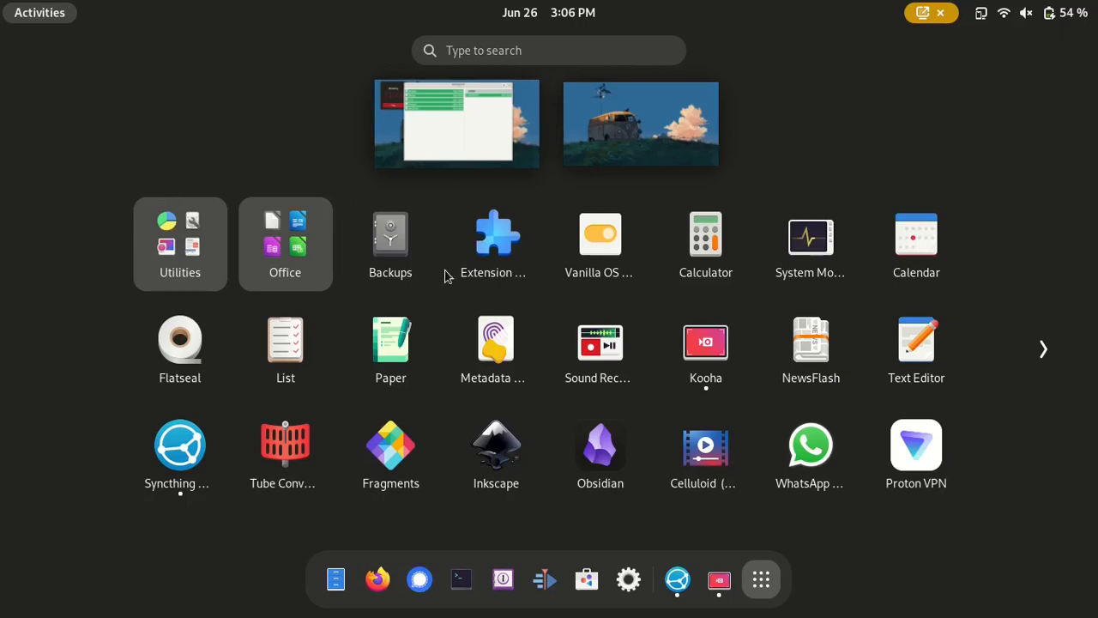
Dismiss the Activities app grid to return to the Syncthing GTK window.
left_click(180, 445)
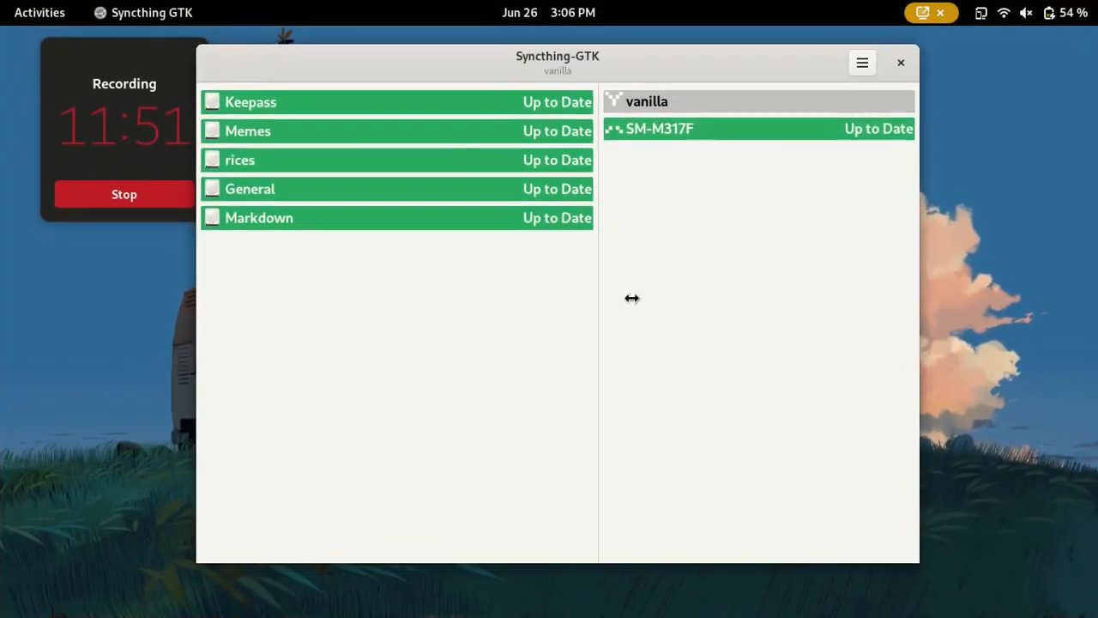
mouse_move(805, 207)
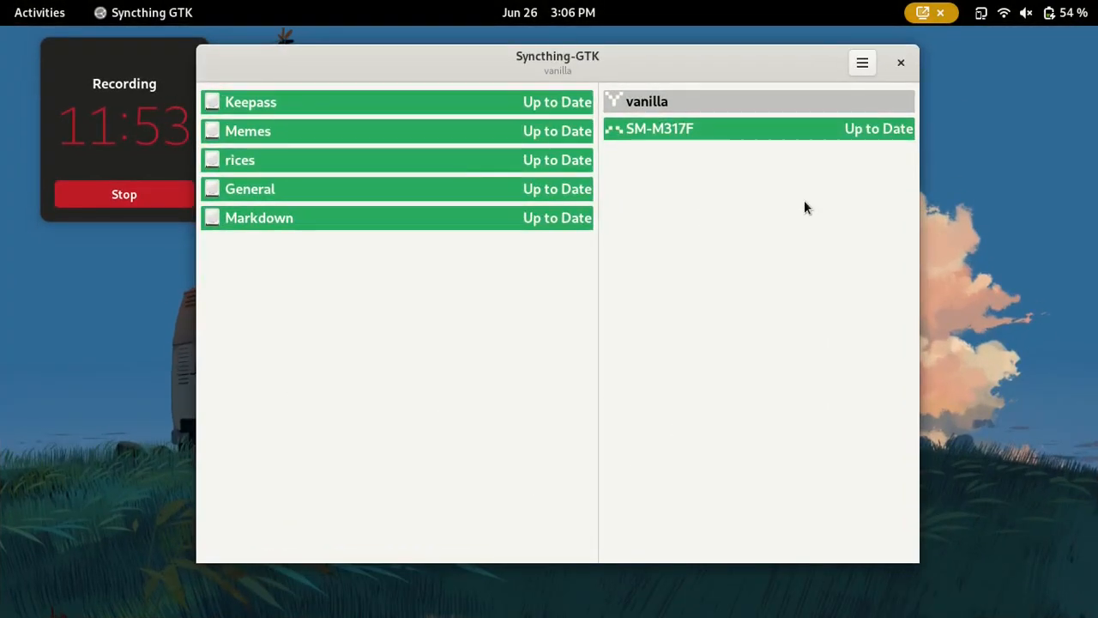
mouse_move(487, 64)
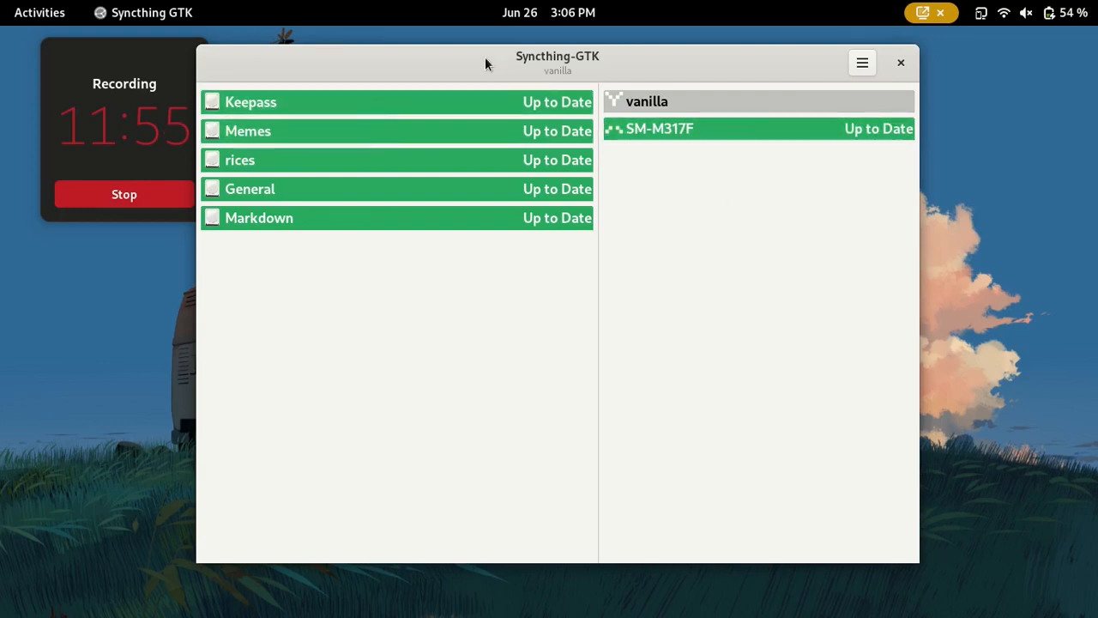